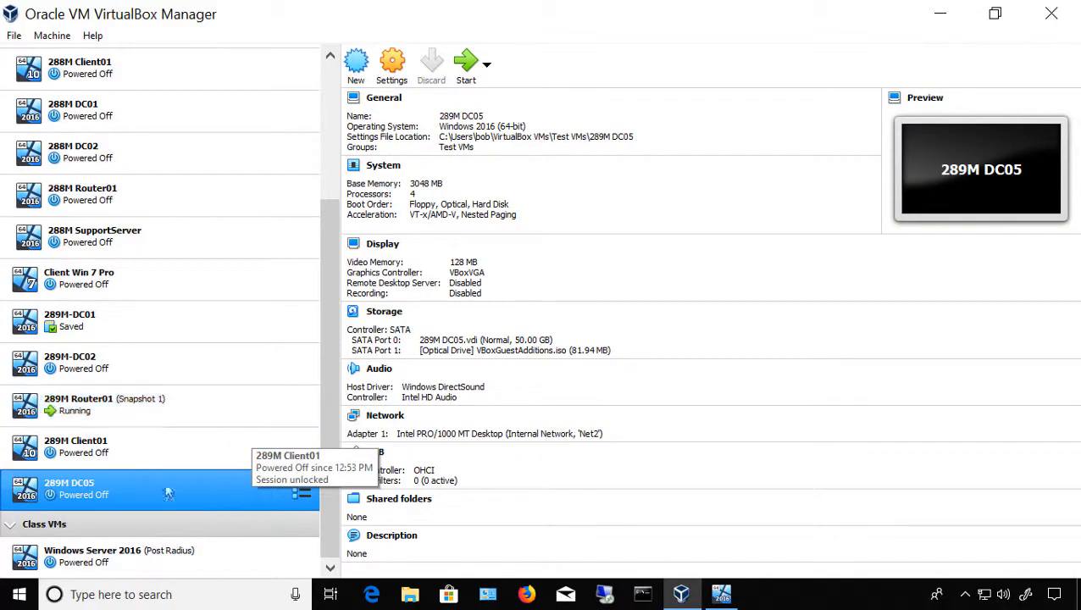
mouse_move(167, 500)
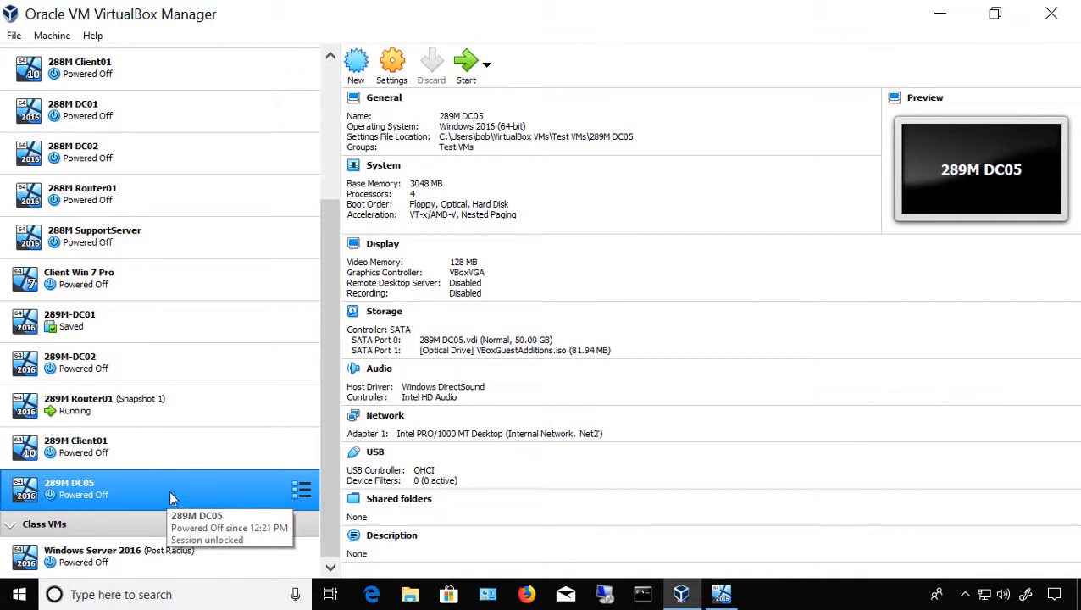
mouse_move(263, 438)
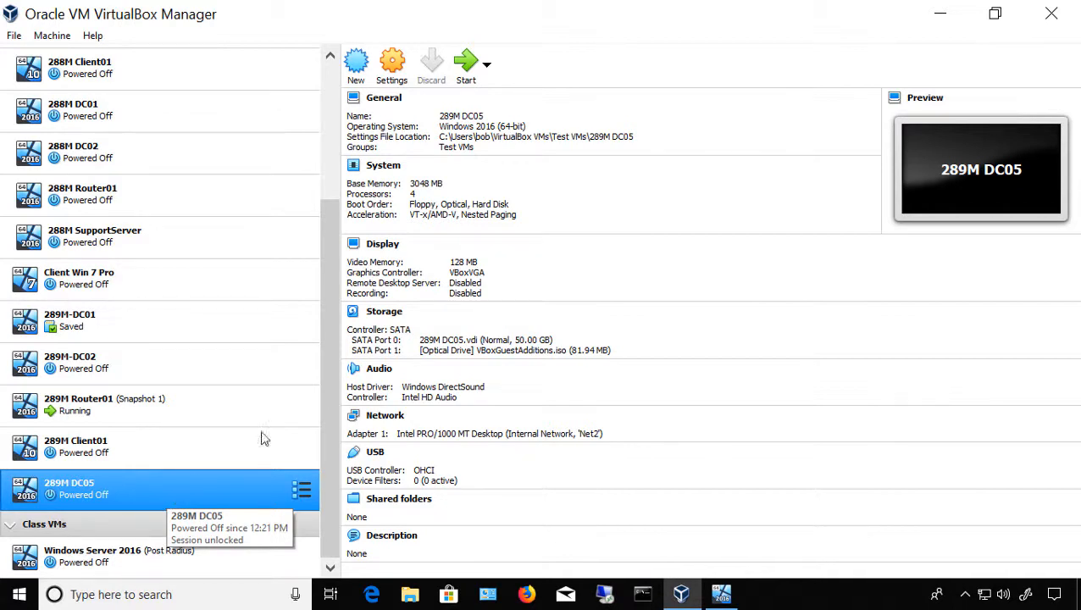
mouse_move(392, 64)
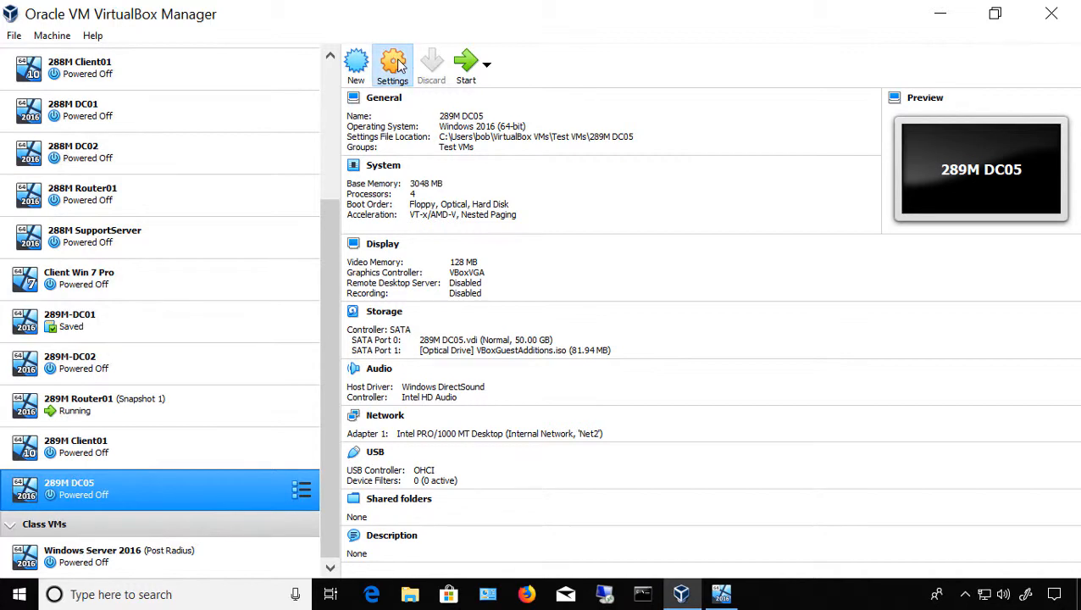
- In 289M DC05's Storage settings, add a hard disk to the SATA controller
click(392, 66)
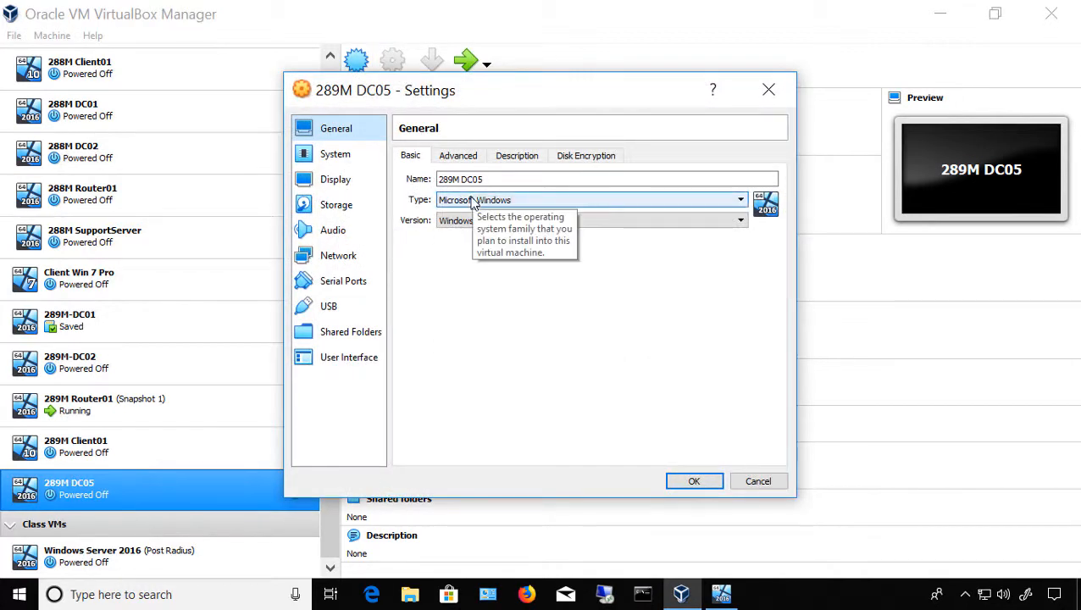
click(336, 204)
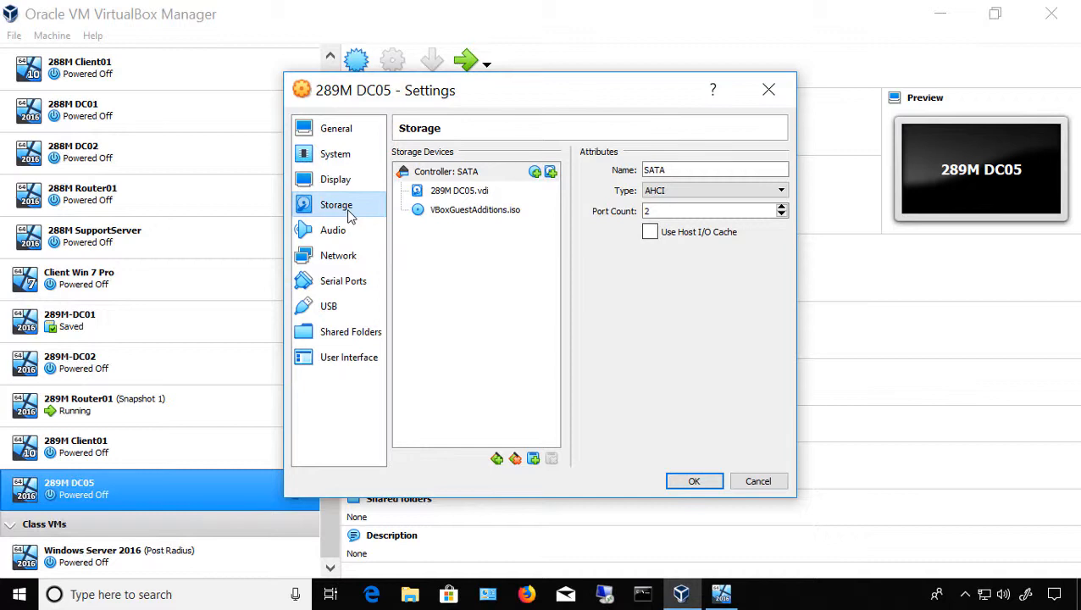
mouse_move(551, 188)
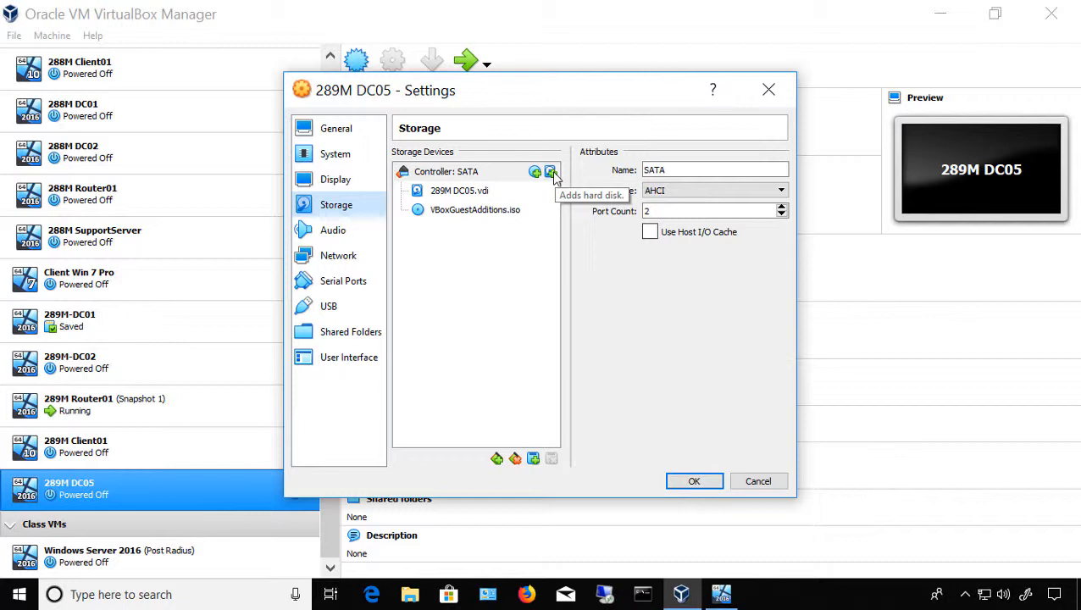
mouse_move(535, 171)
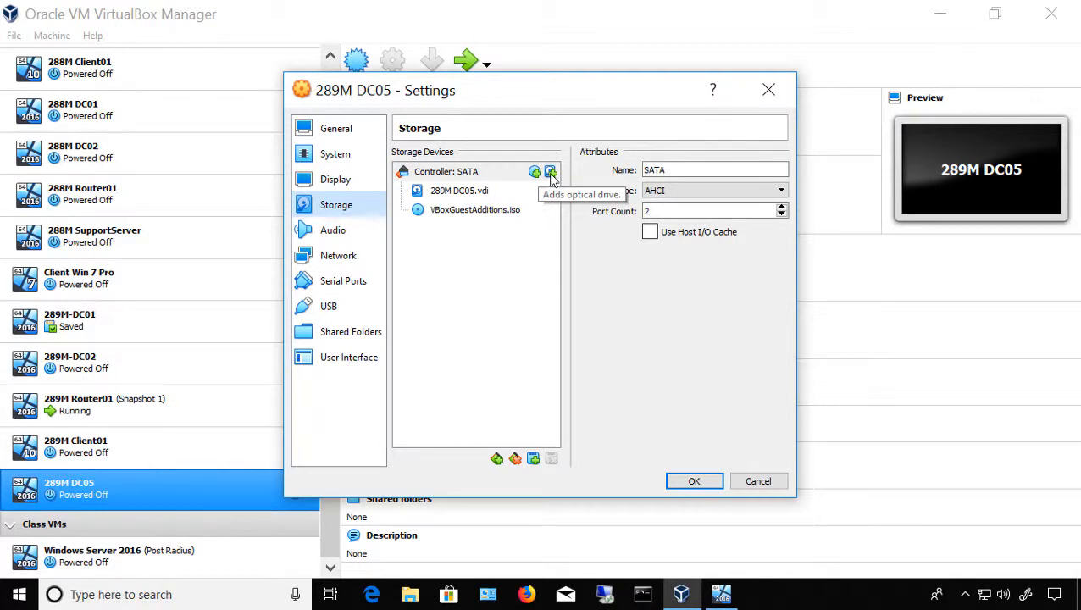
click(535, 171)
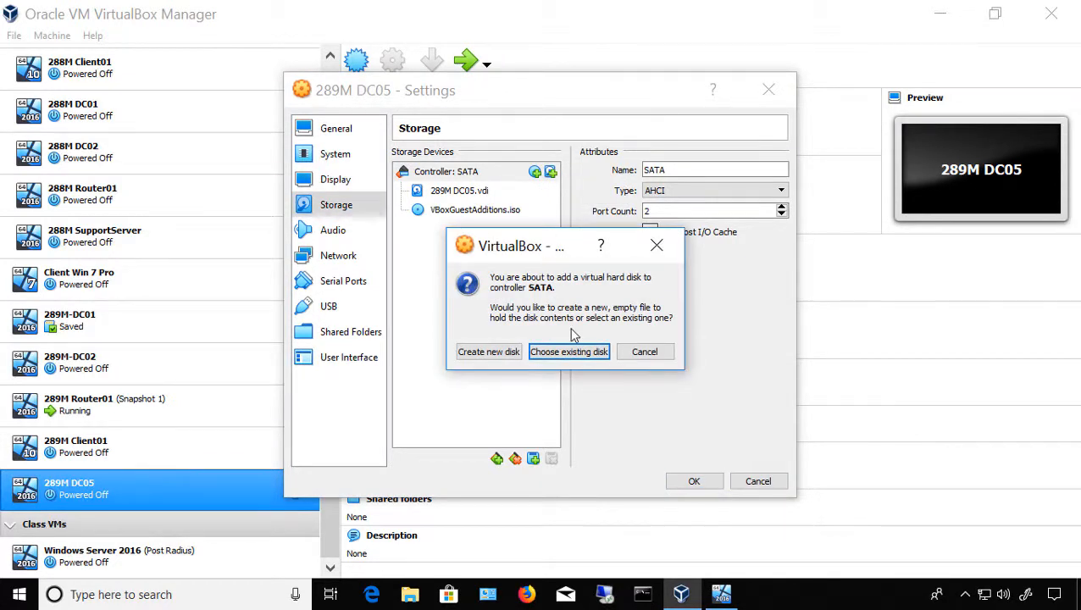
mouse_move(566, 371)
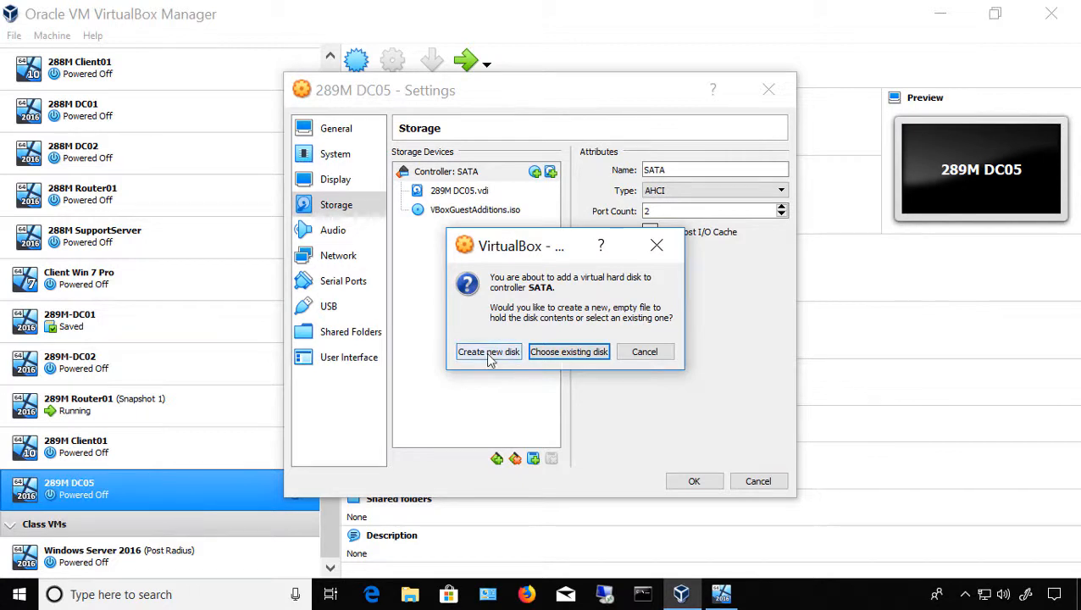
- Choose to create a new disk, keeping the VDI (VirtualBox Disk Image) type
click(488, 352)
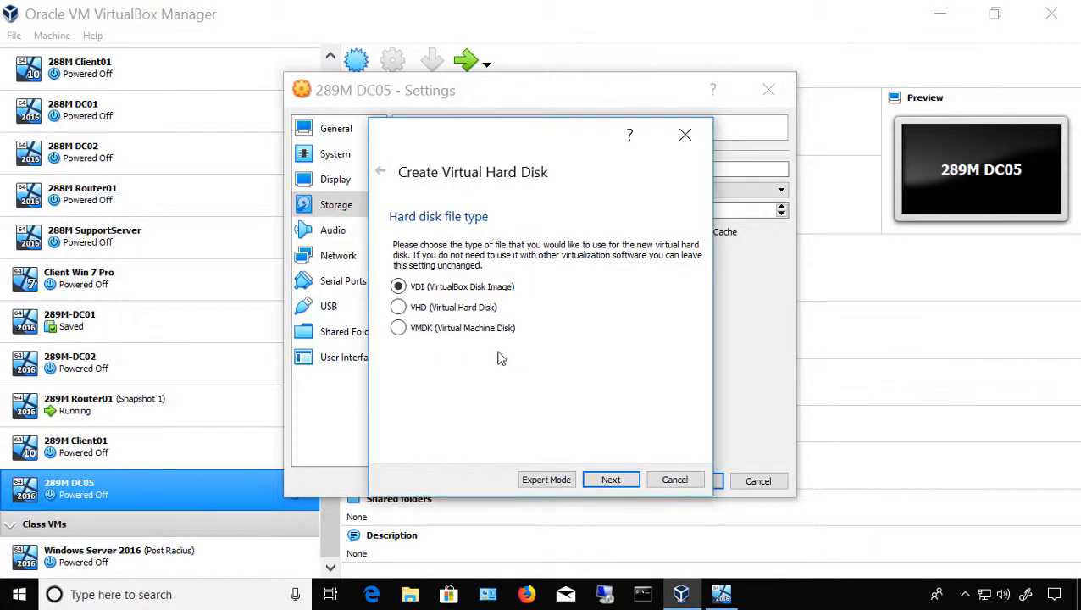
mouse_move(547, 411)
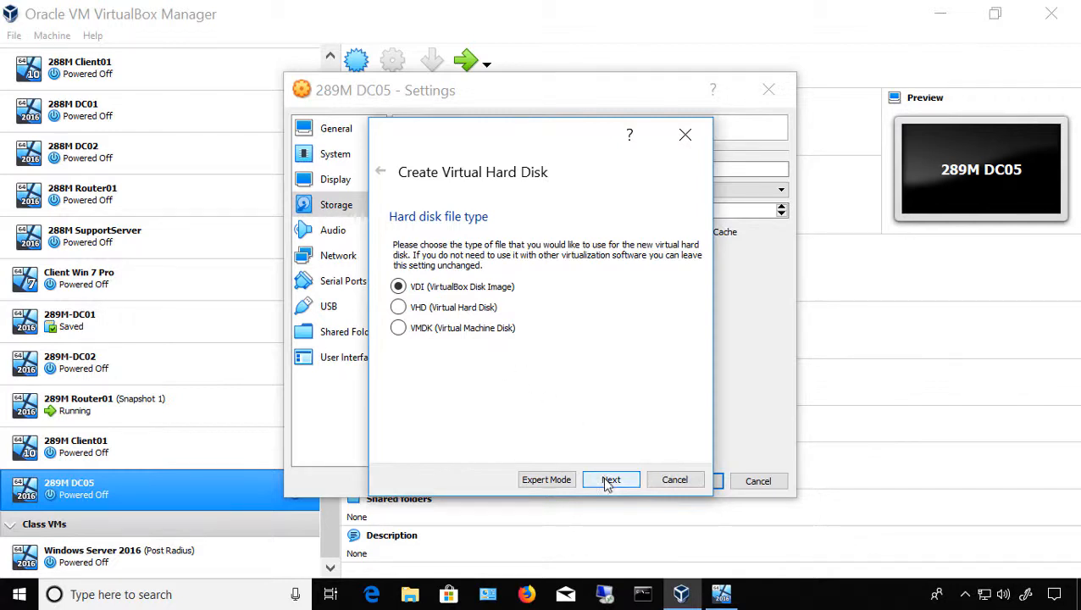
click(611, 479)
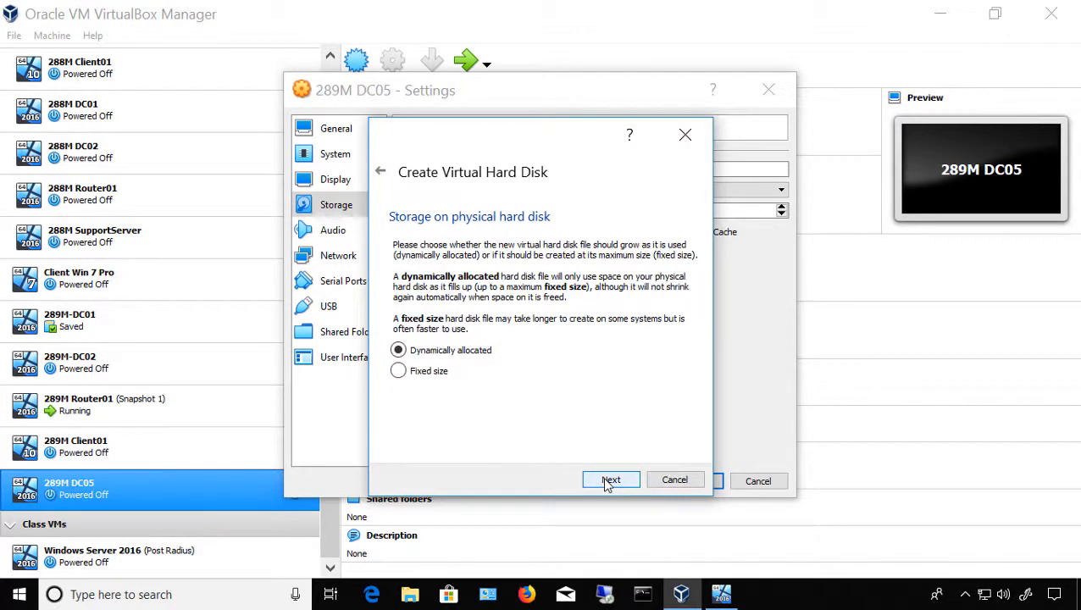
mouse_move(602, 467)
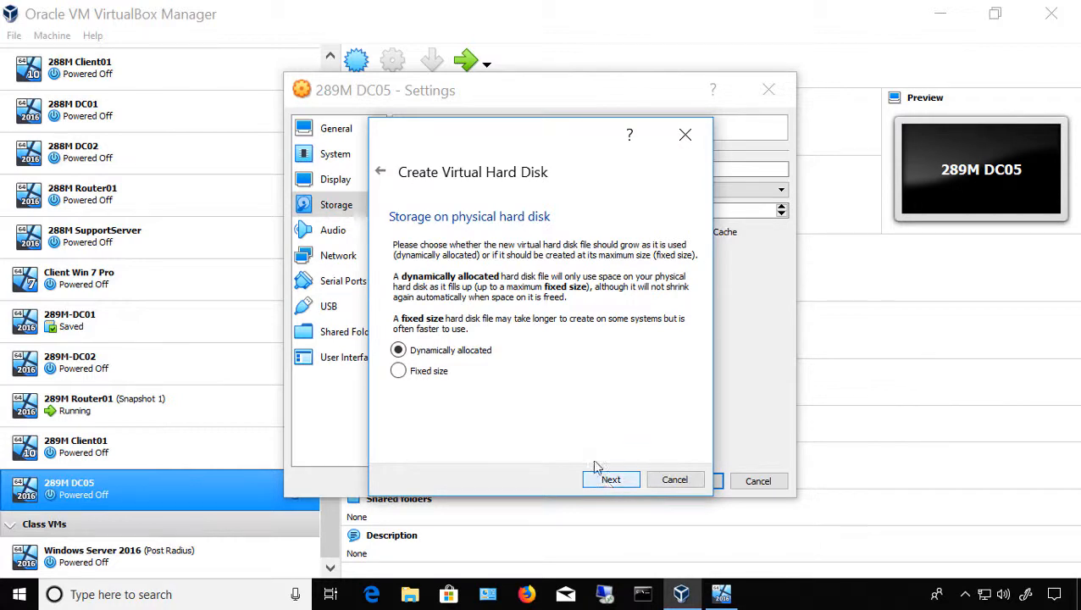
mouse_move(613, 422)
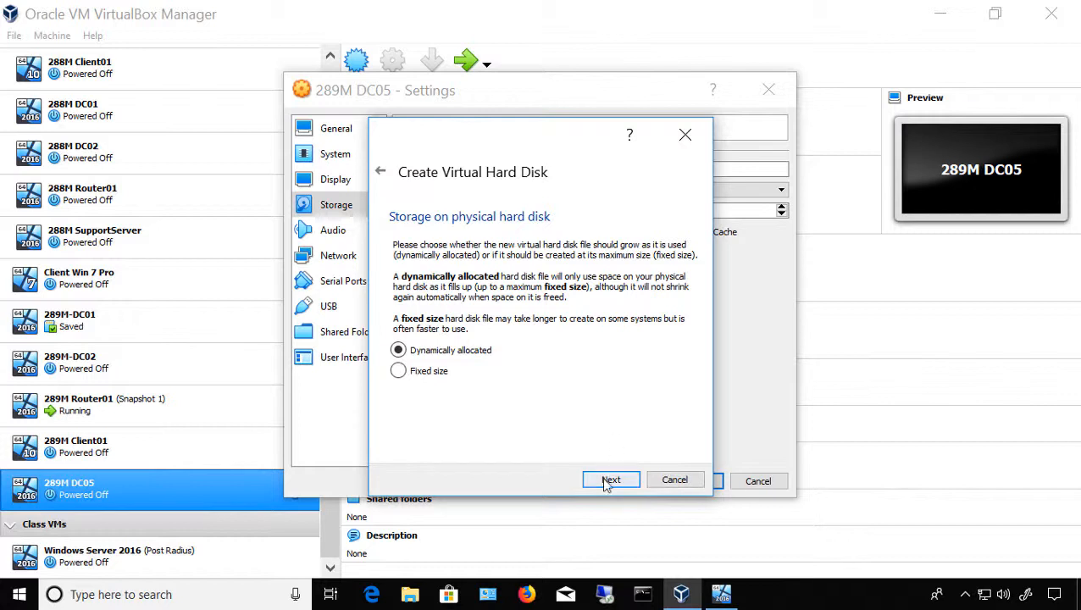
- Create NewVirtualDisk1 as a dynamically allocated 1.00 GB disk
click(610, 479)
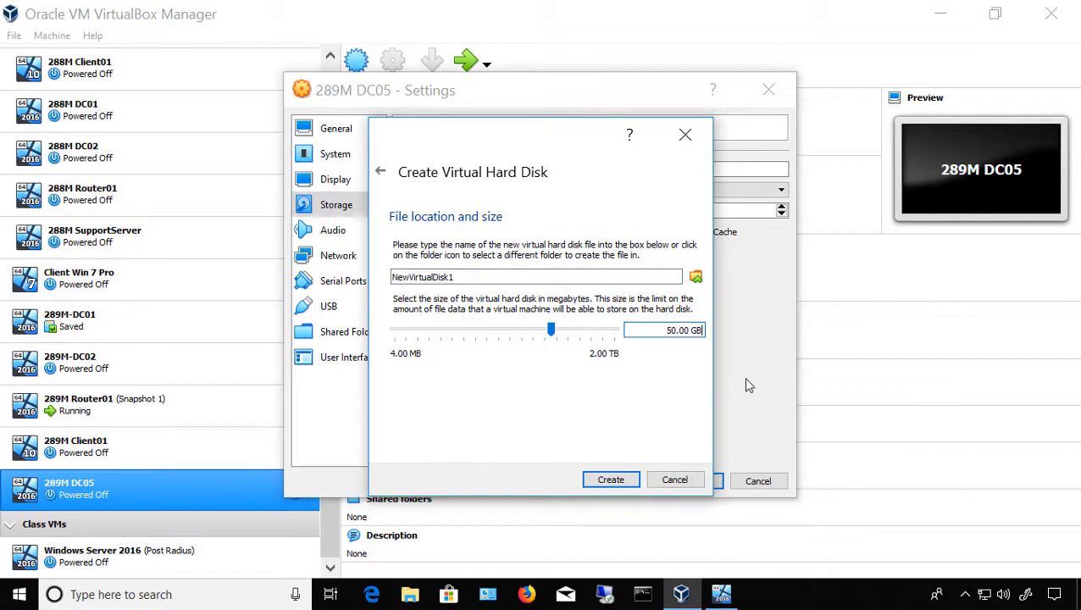
drag(550, 330, 486, 330)
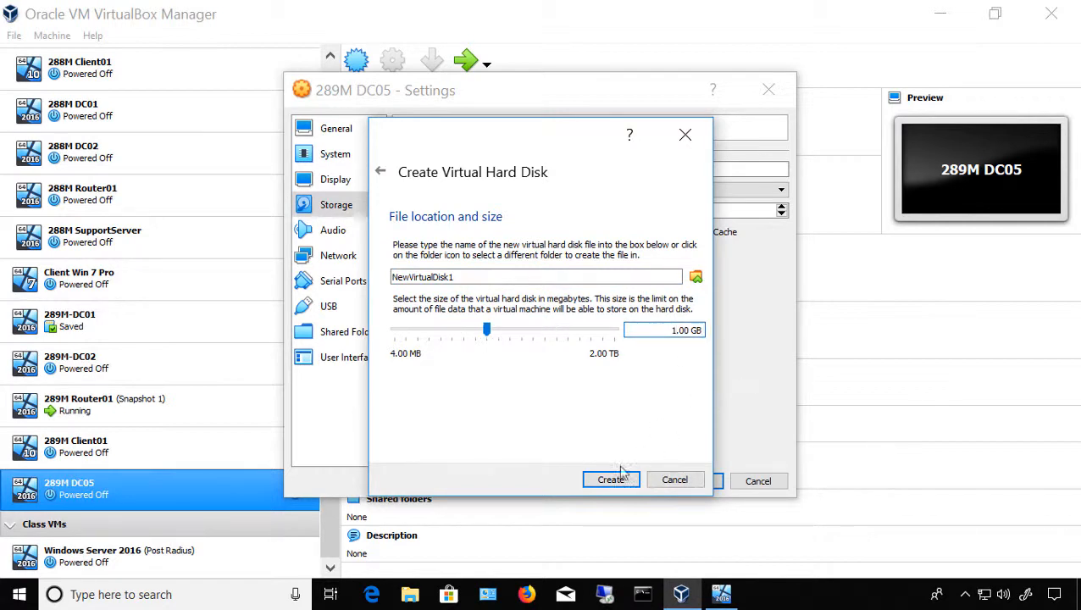
click(611, 480)
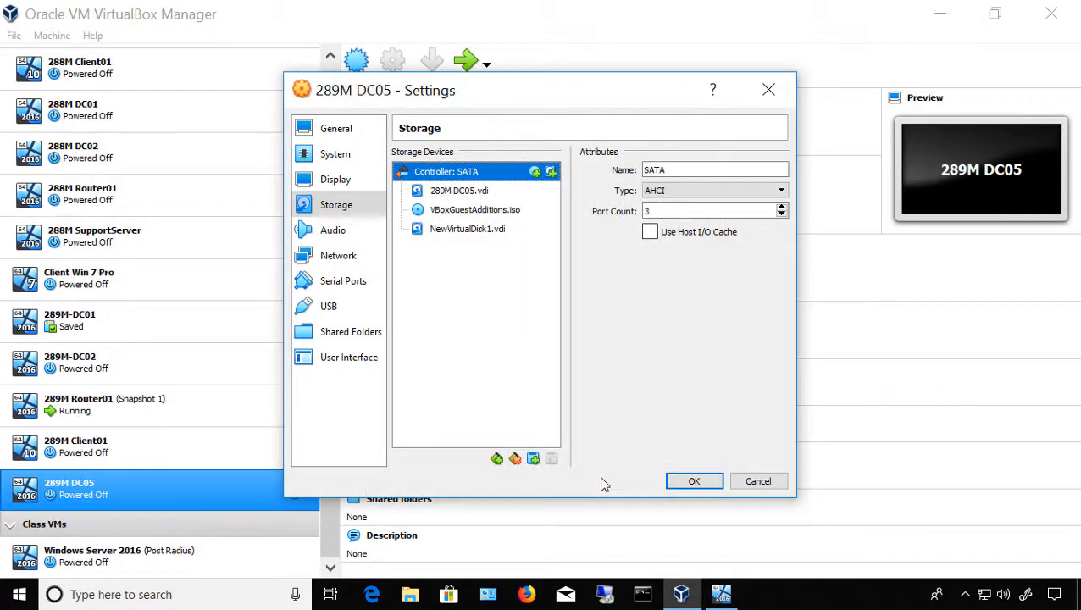
mouse_move(485, 226)
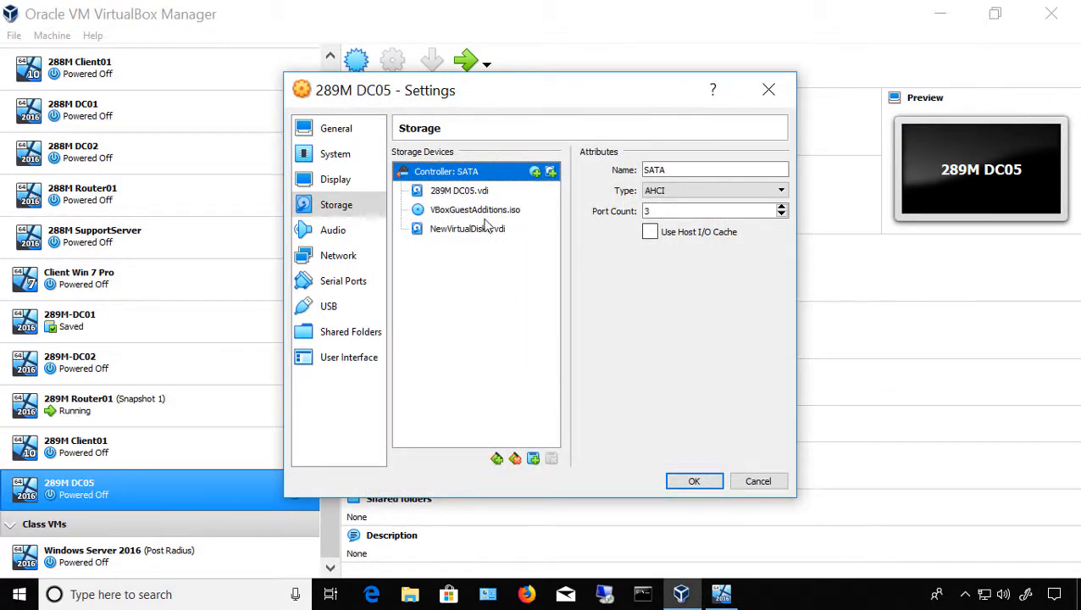
- Check NewVirtualDisk1.vdi's attributes, then save the settings with OK
click(467, 228)
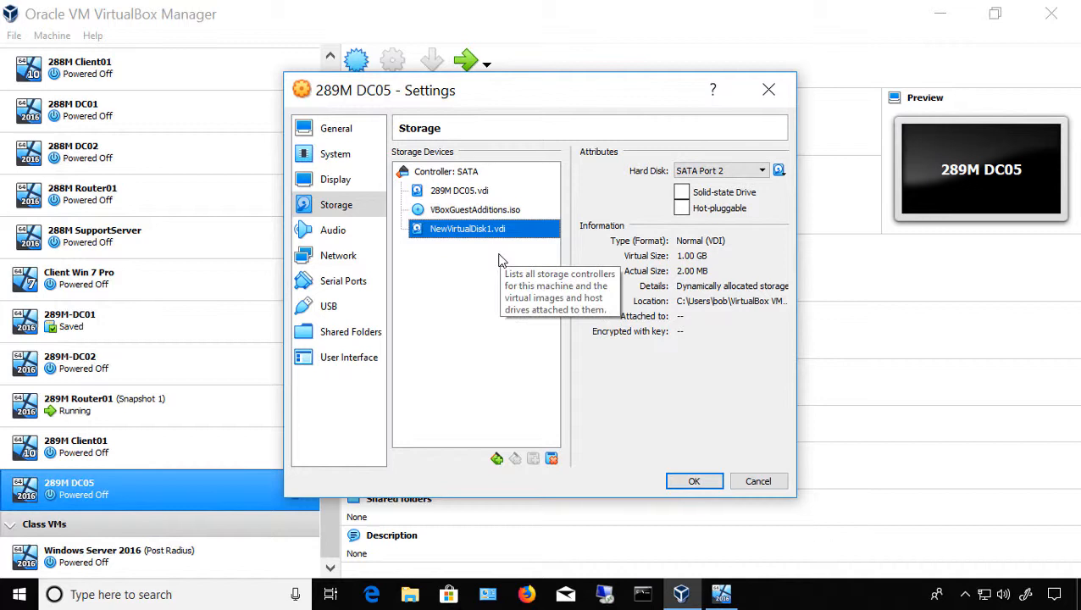
mouse_move(693, 265)
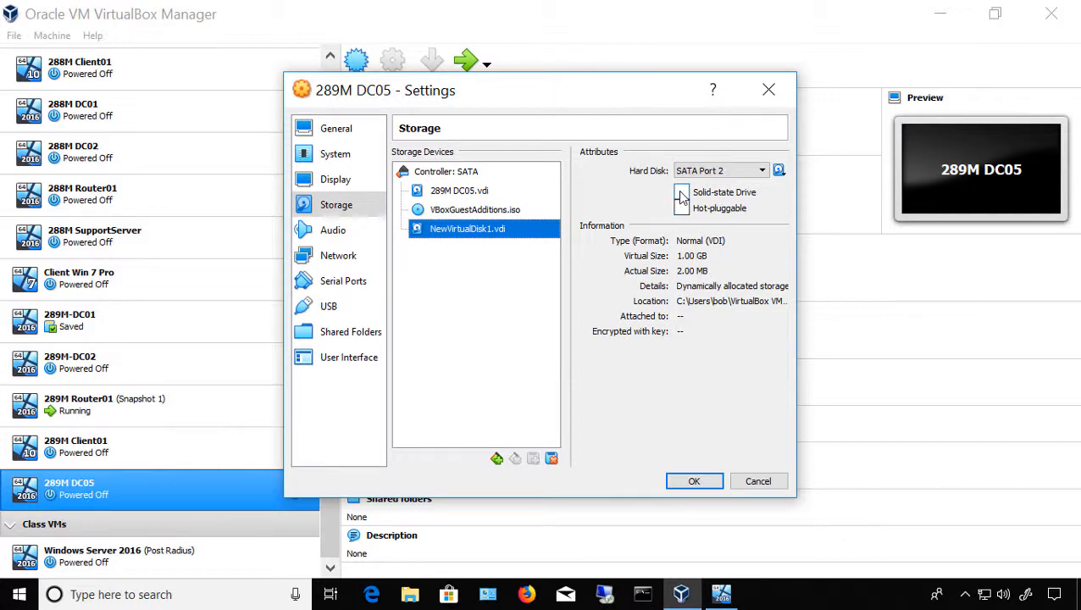
mouse_move(711, 231)
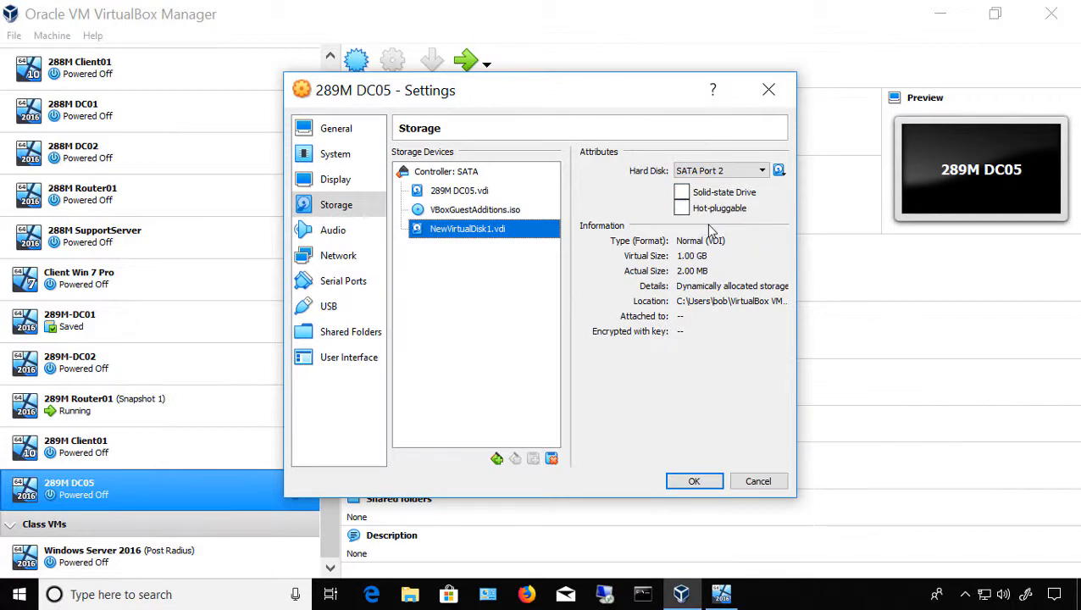
mouse_move(693, 225)
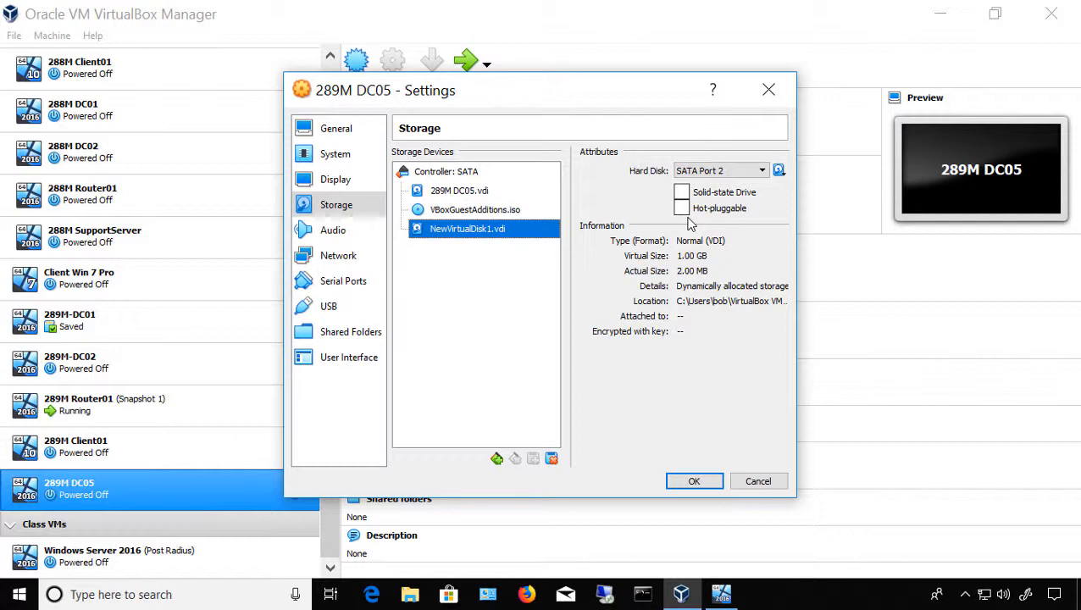
mouse_move(726, 371)
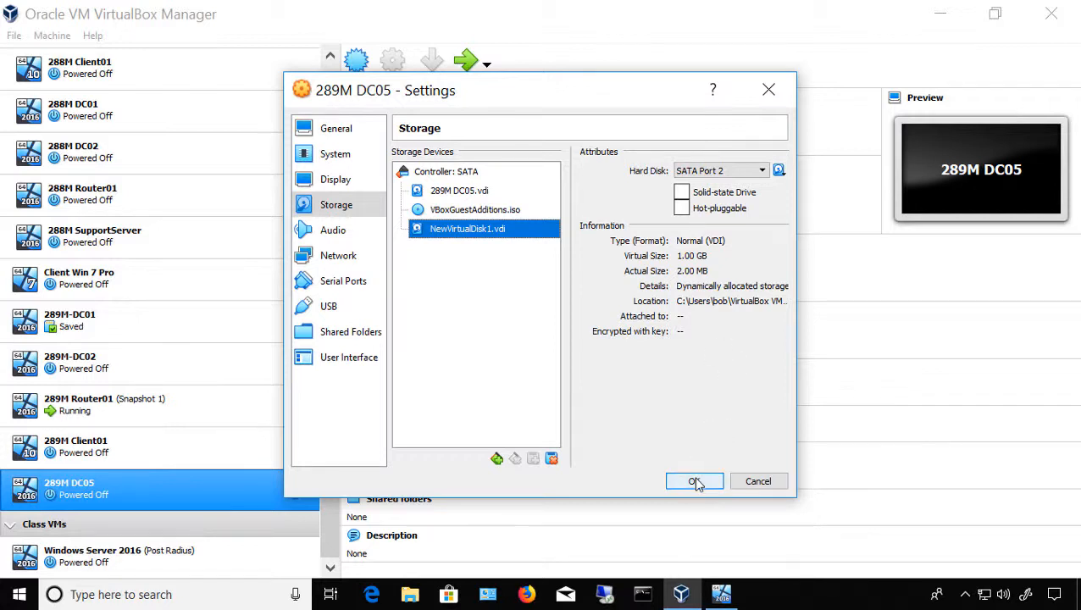
click(695, 481)
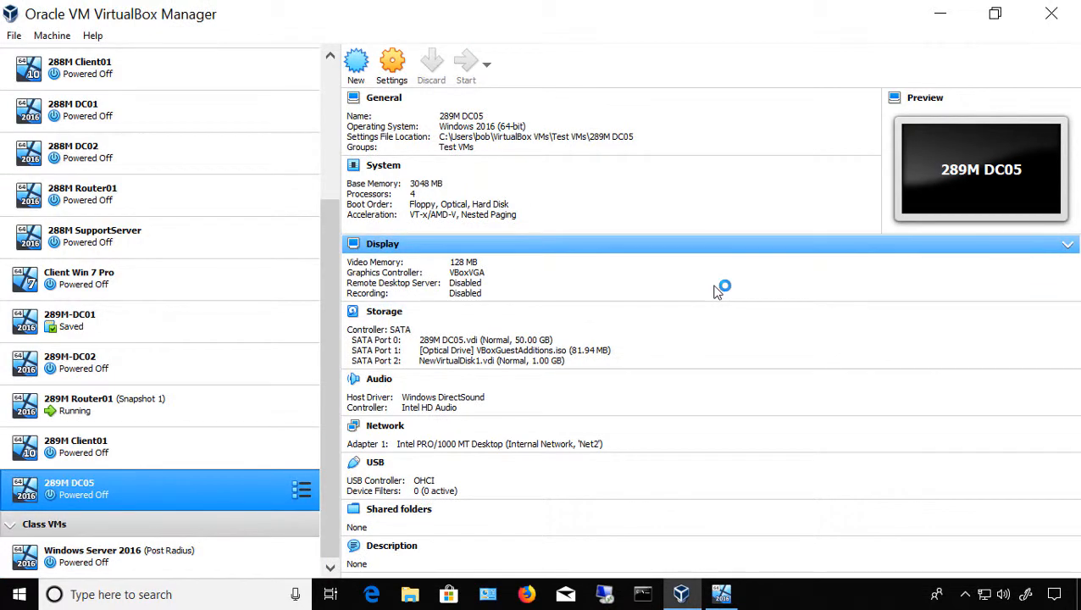
- Start the 289M DC05 VM and search the guest Start menu for 'Control Panel'
click(466, 64)
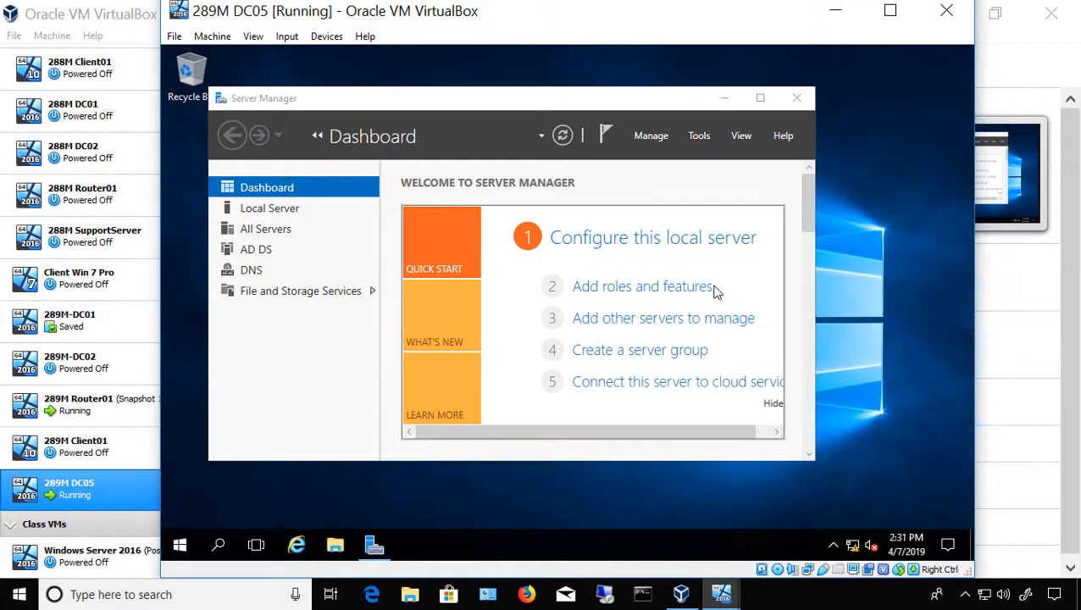
mouse_move(699, 108)
text(c)
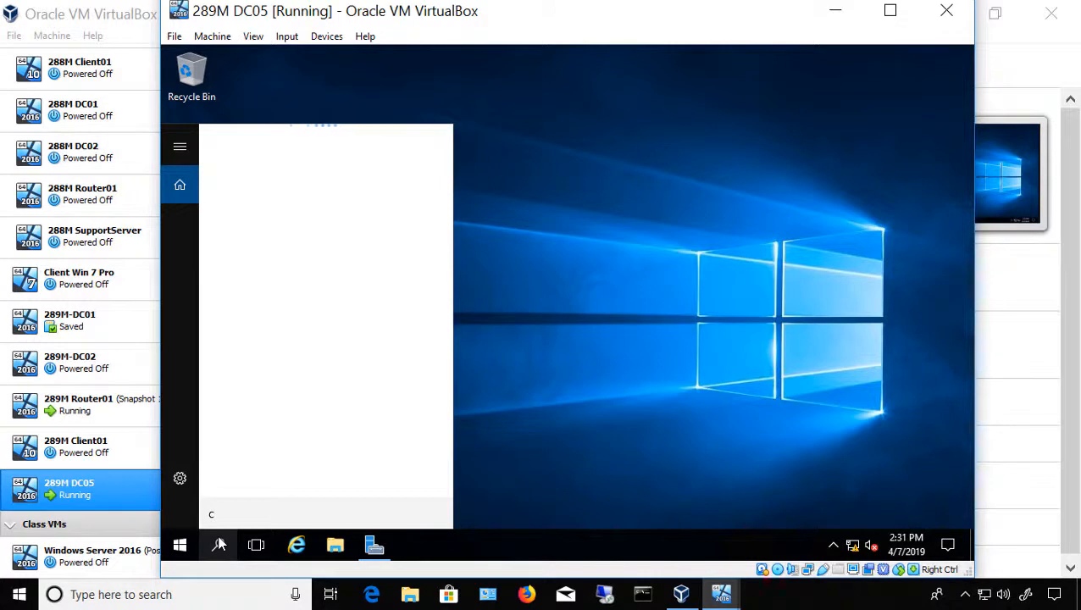
text(ontrol panel)
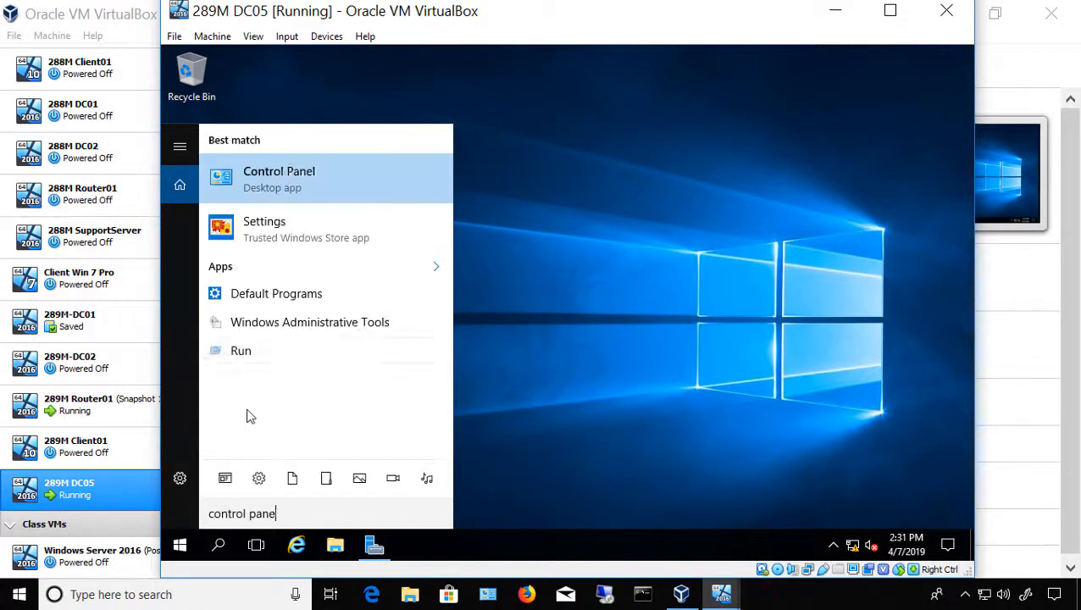
- Open Control Panel in Large icons view and launch Computer Management from Administrative Tools
click(279, 178)
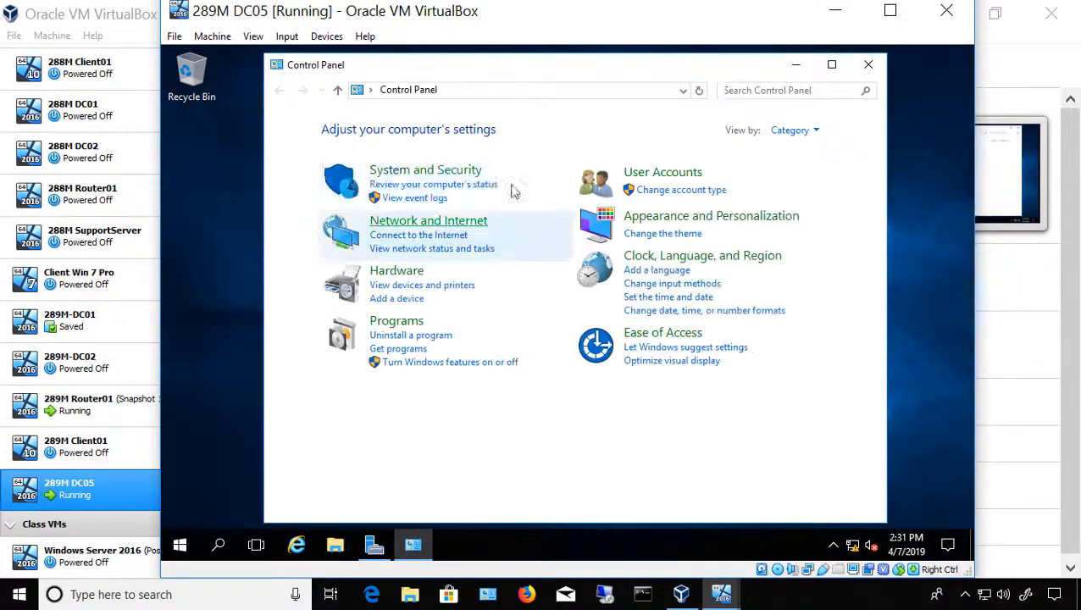
click(793, 130)
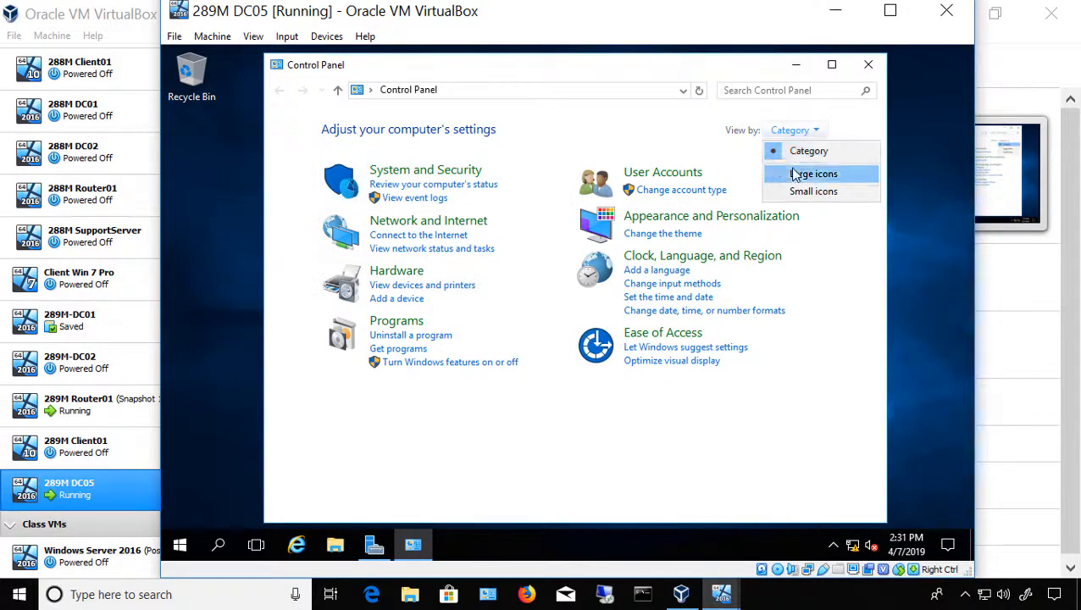
click(813, 174)
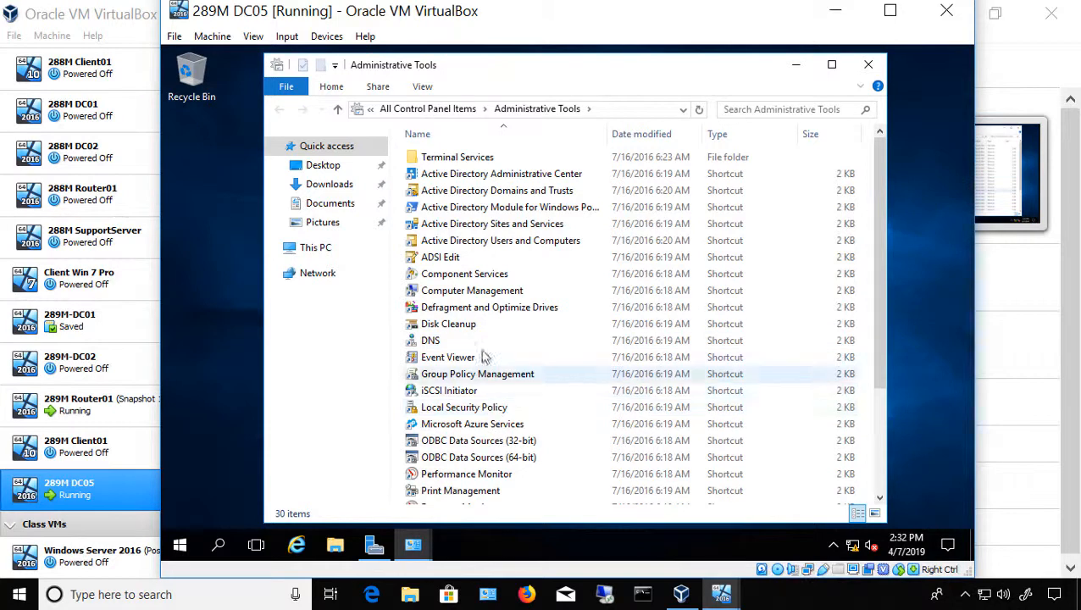
click(472, 290)
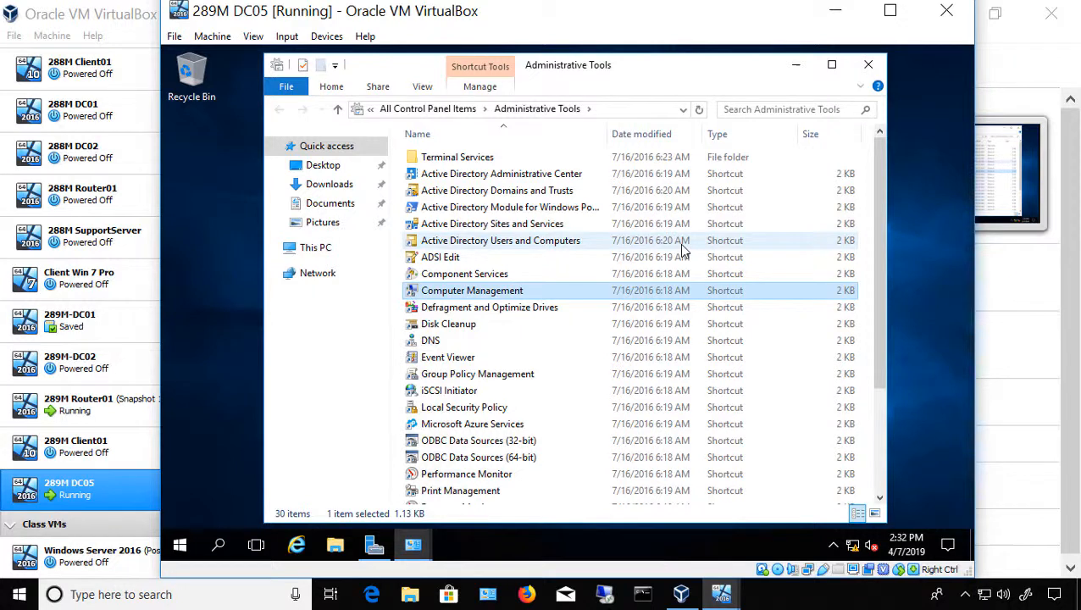
double_click(472, 290)
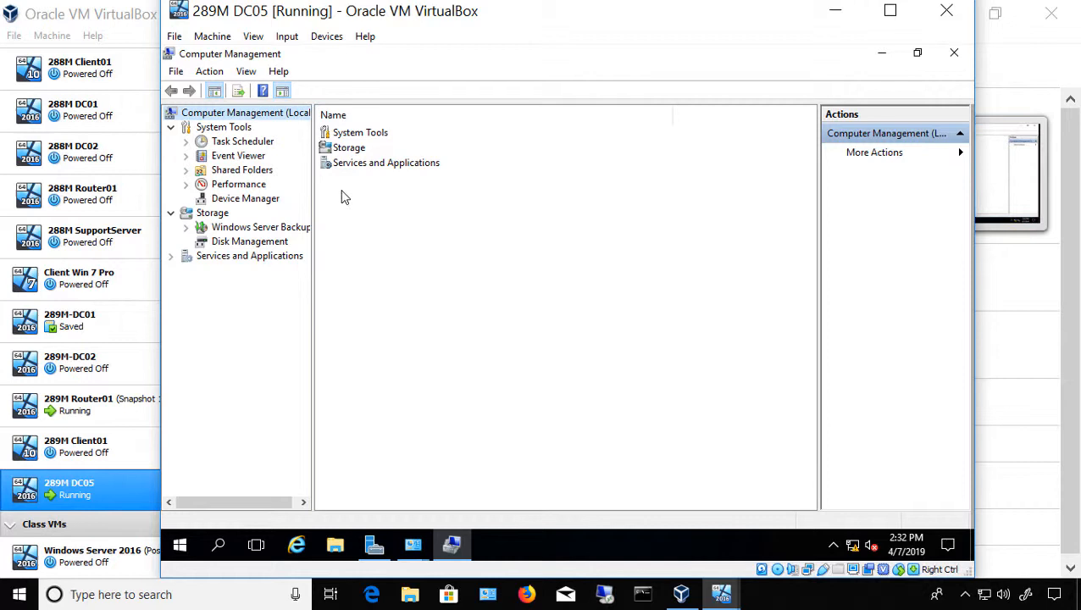
mouse_move(351, 213)
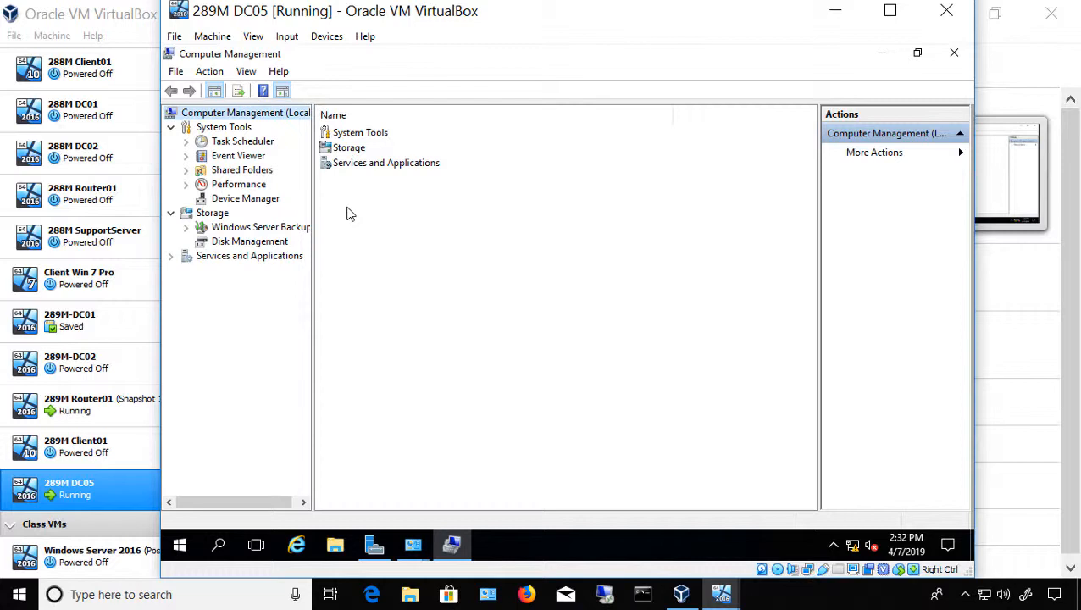
- In Disk Management, initialize Disk 1 with the MBR partition style
click(250, 241)
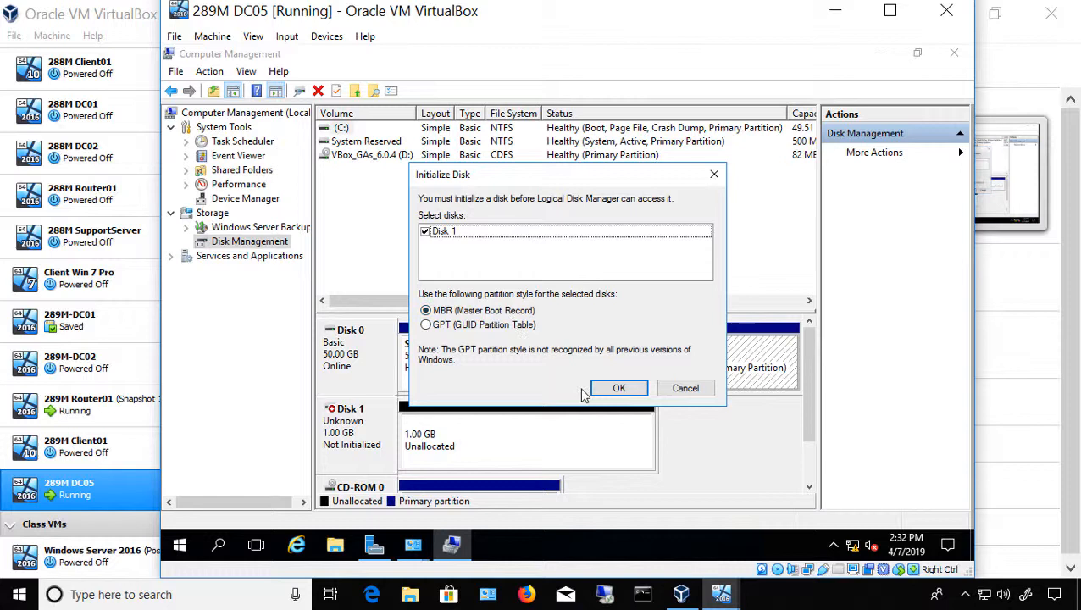
click(619, 388)
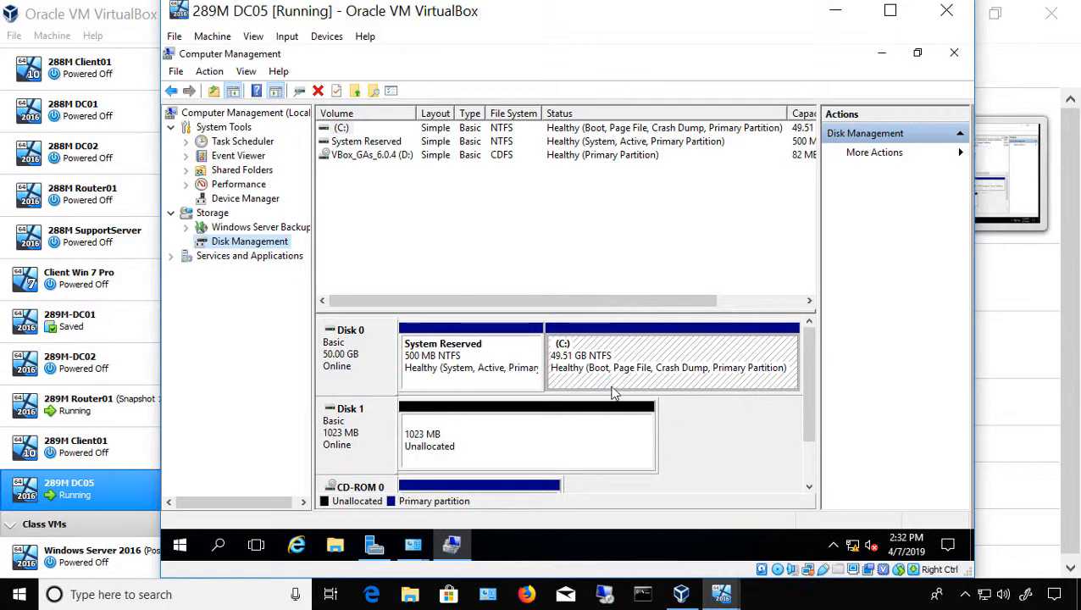
mouse_move(369, 449)
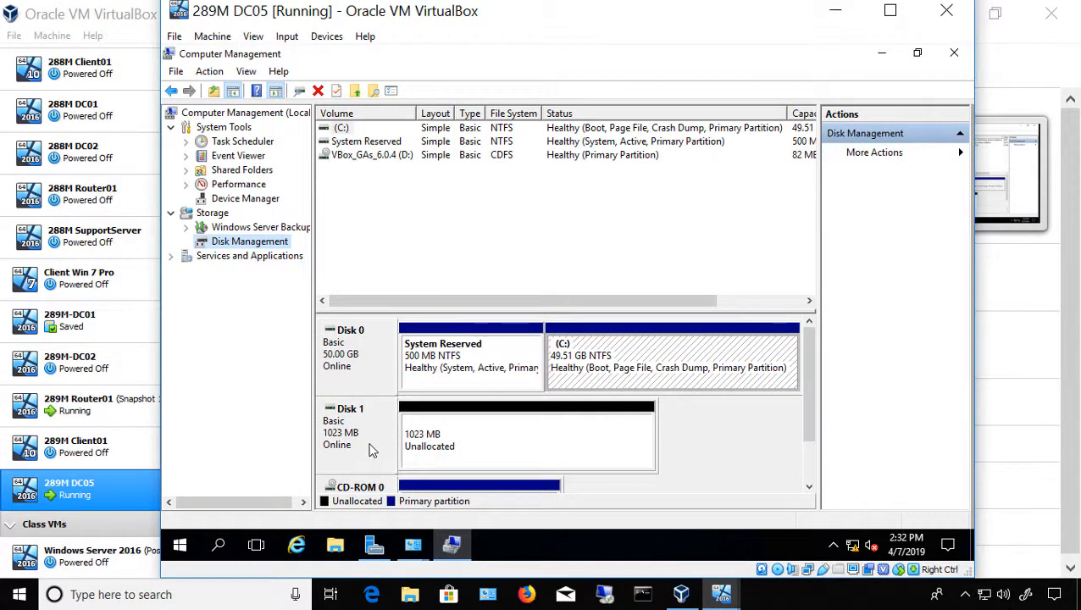
mouse_move(487, 423)
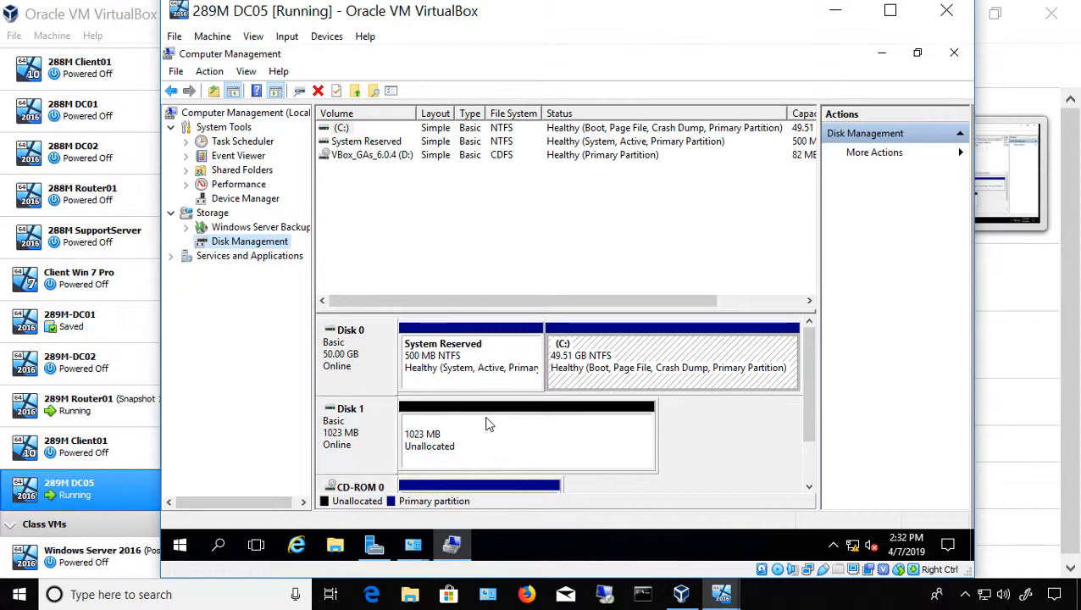
mouse_move(356, 457)
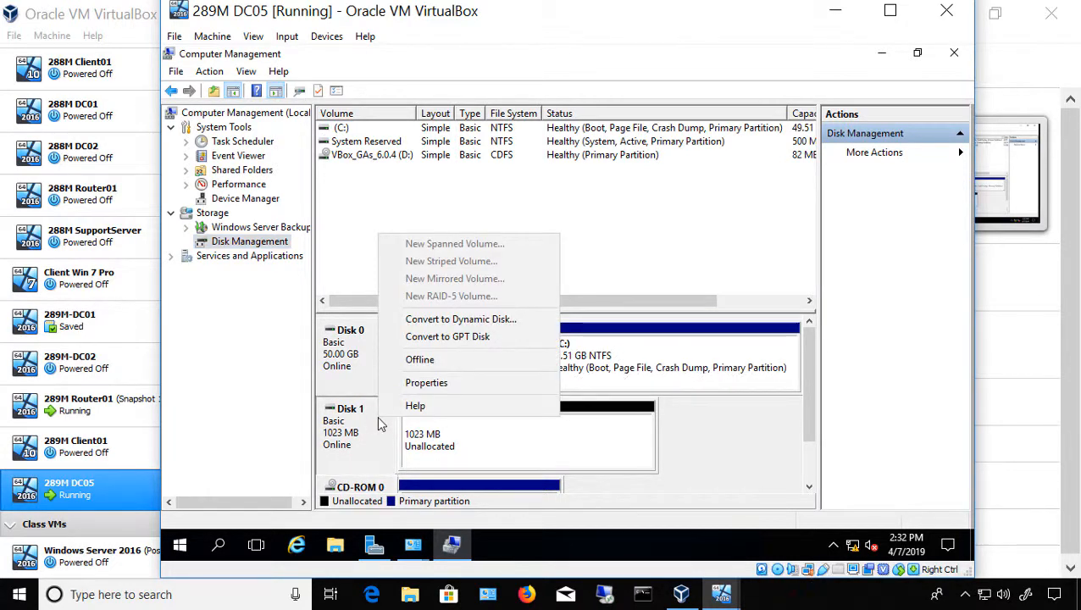
mouse_move(362, 428)
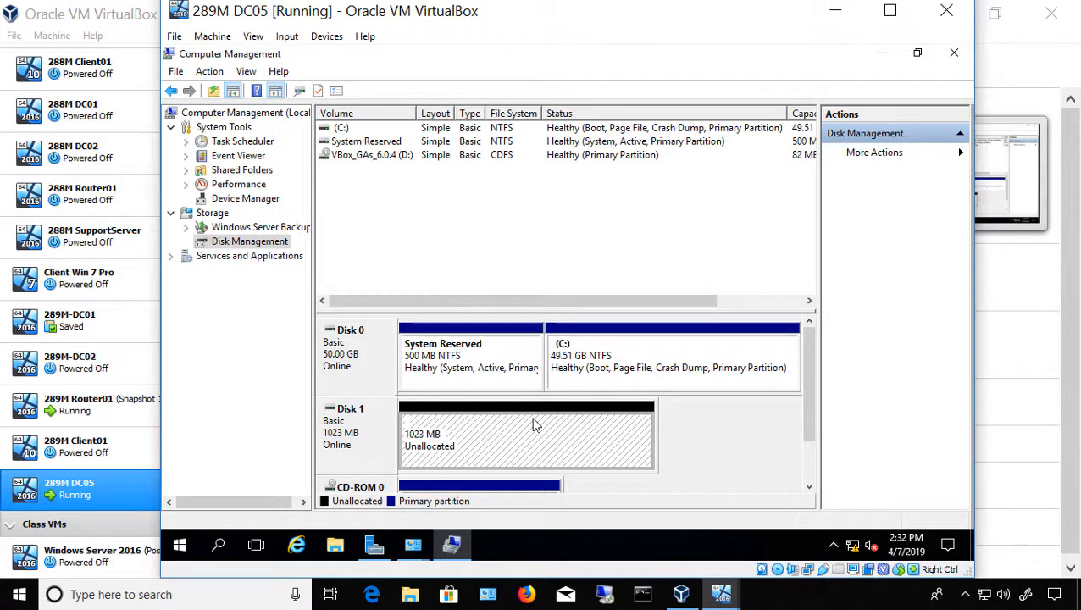
- Make a New Simple Volume on Disk 1's unallocated space, drive E:, NTFS quick format
right_click(534, 424)
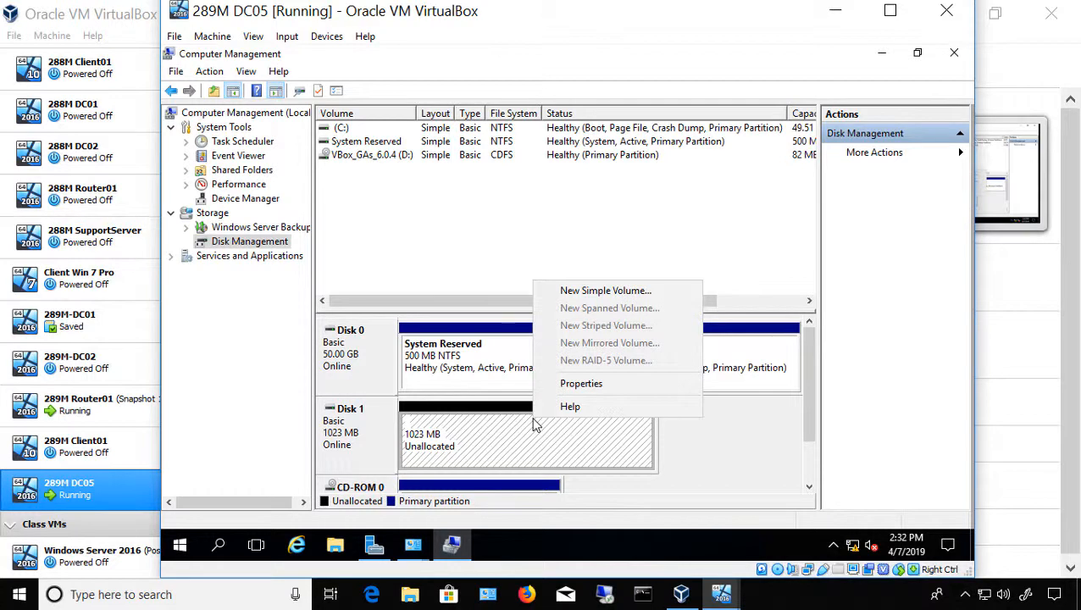
click(605, 289)
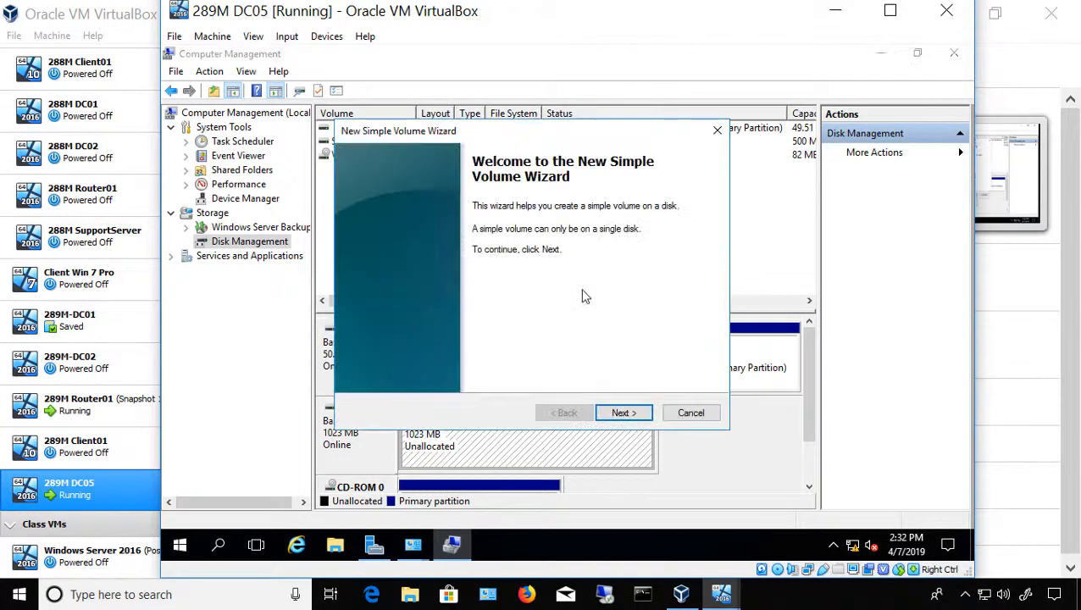
mouse_move(624, 413)
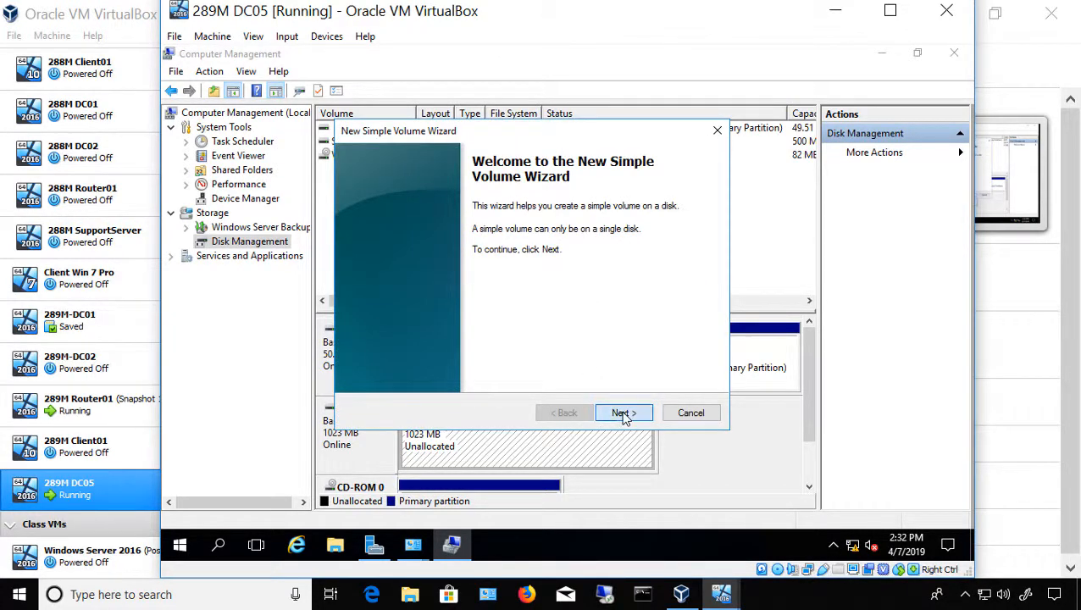
click(622, 412)
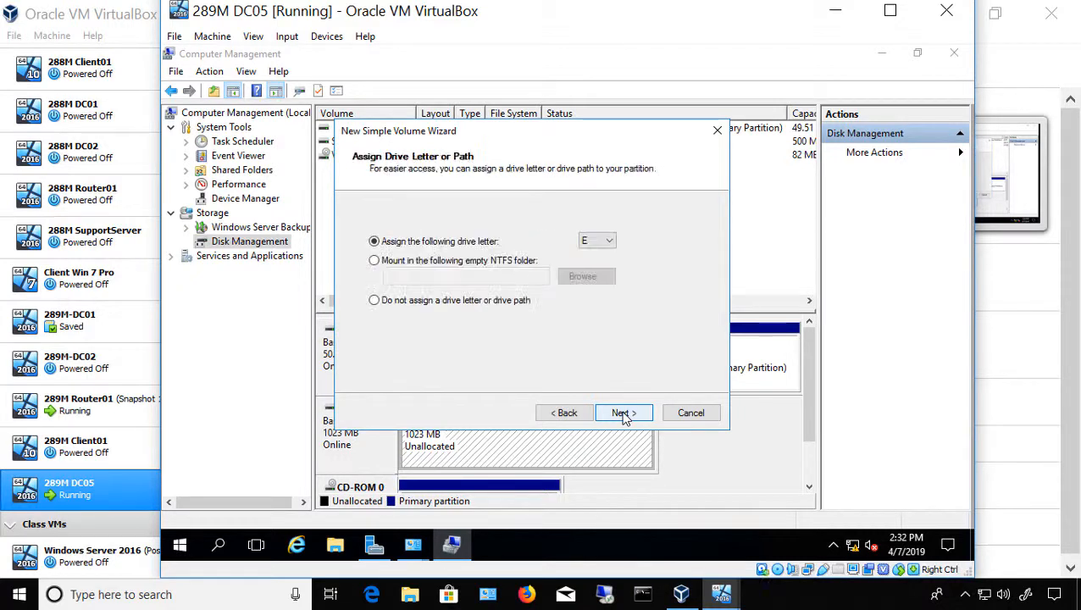
mouse_move(608, 252)
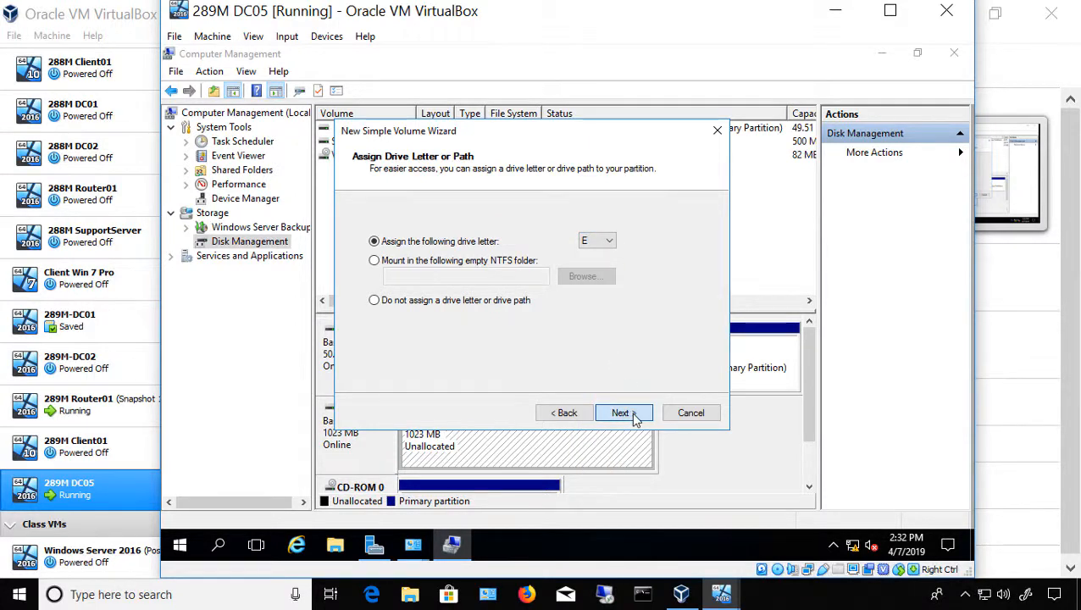
click(619, 412)
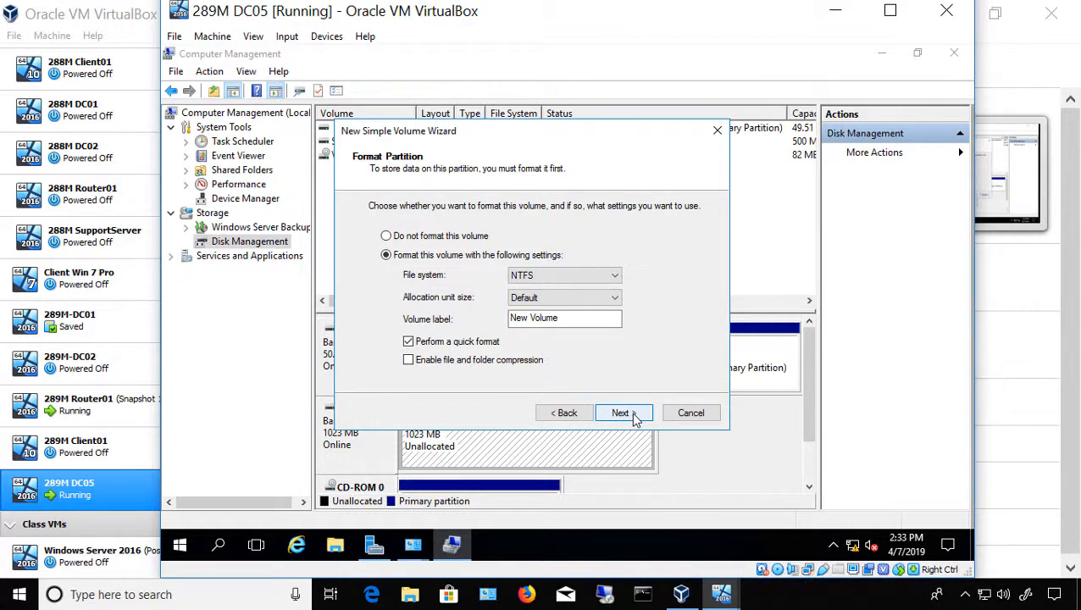
click(620, 412)
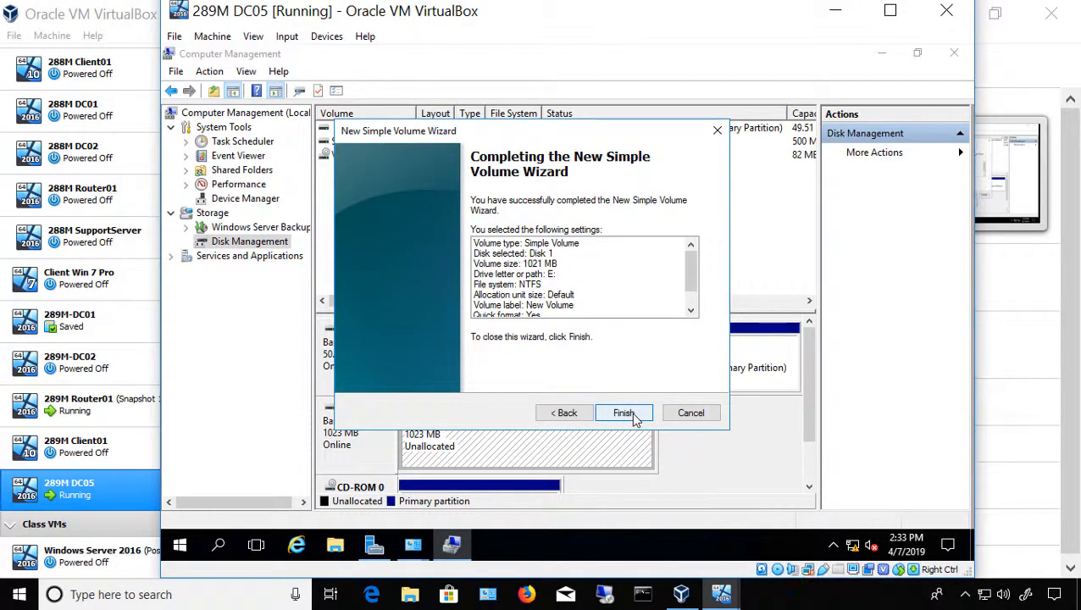
click(623, 413)
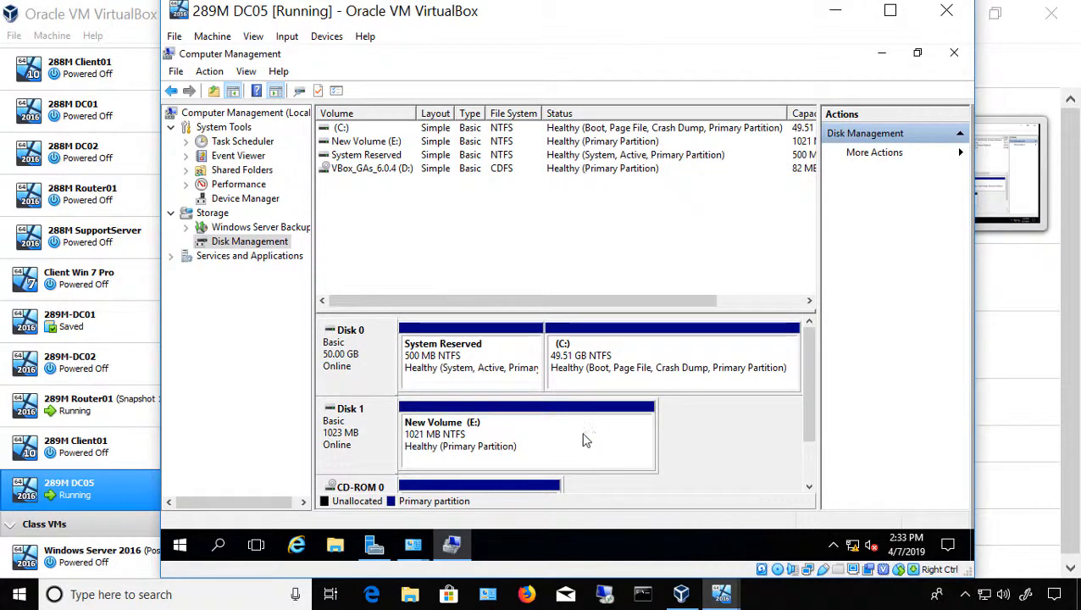
mouse_move(335, 545)
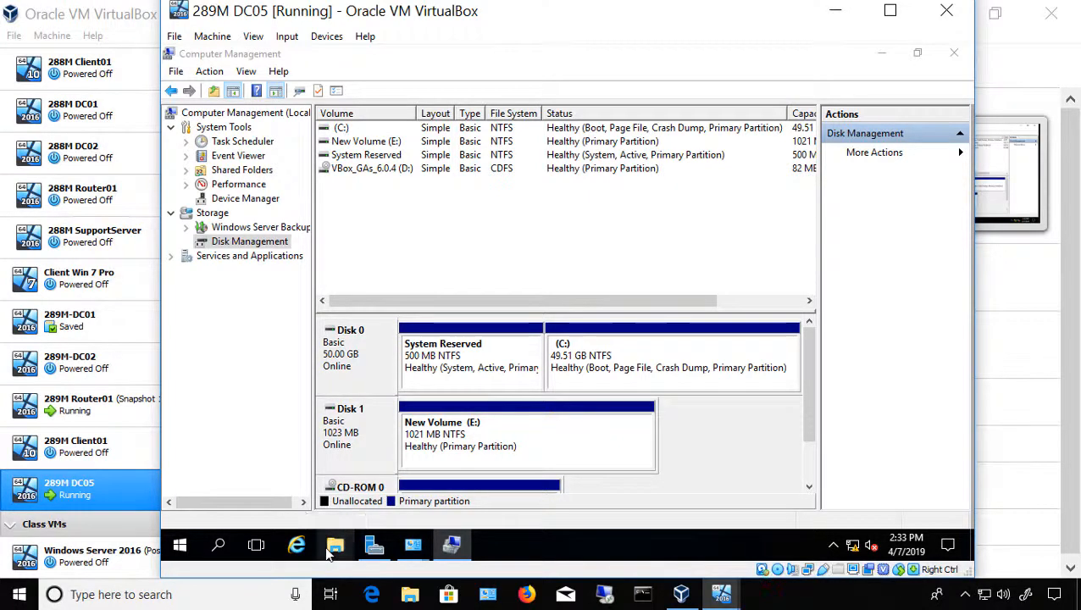
- Open New Volume (E:) from This PC in the guest's File Explorer
click(335, 545)
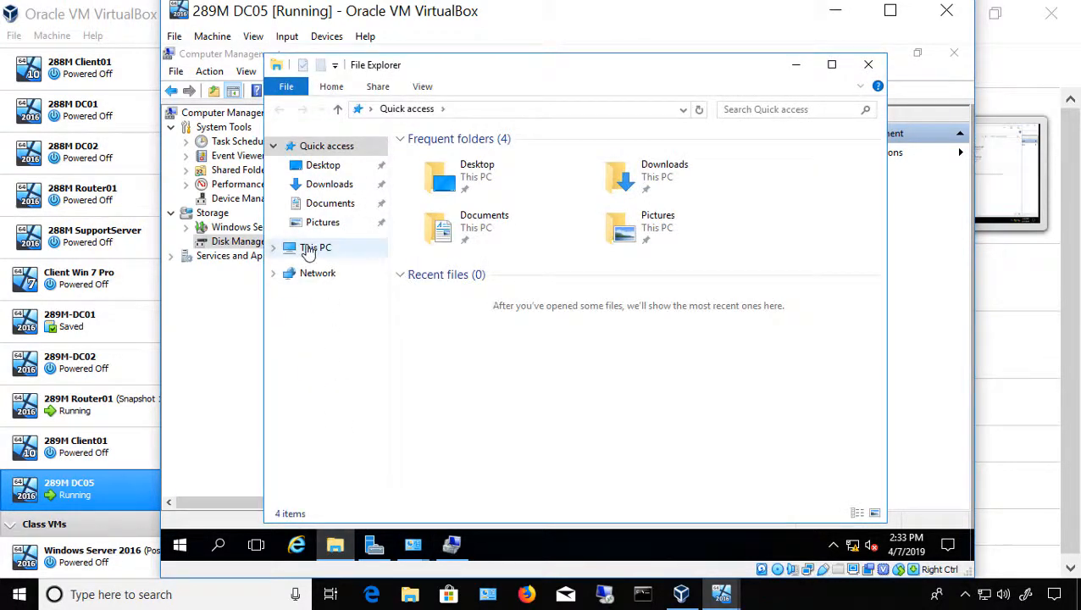
click(315, 247)
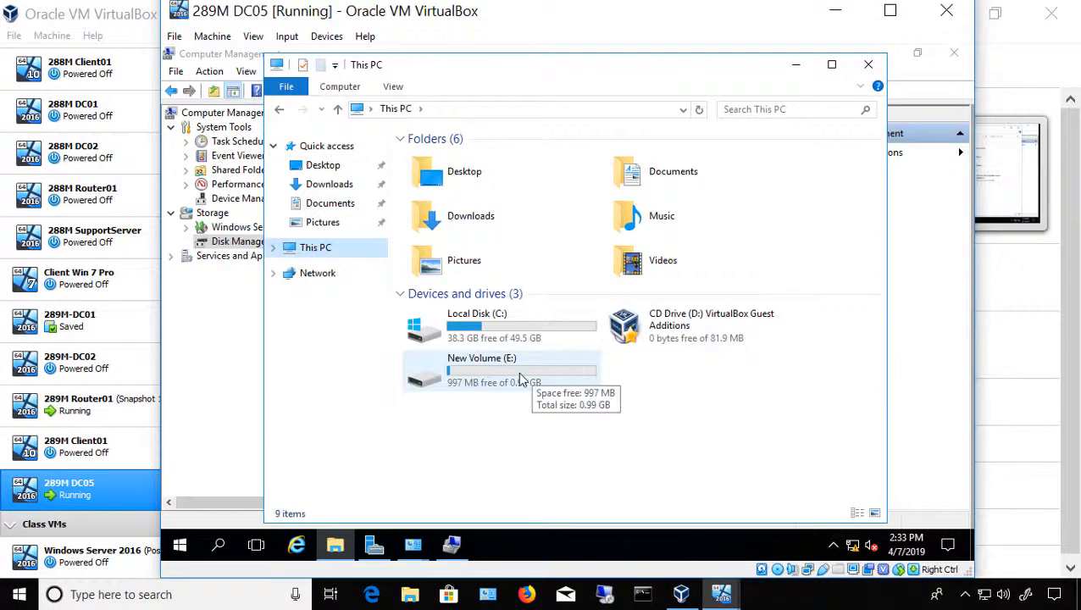
click(500, 370)
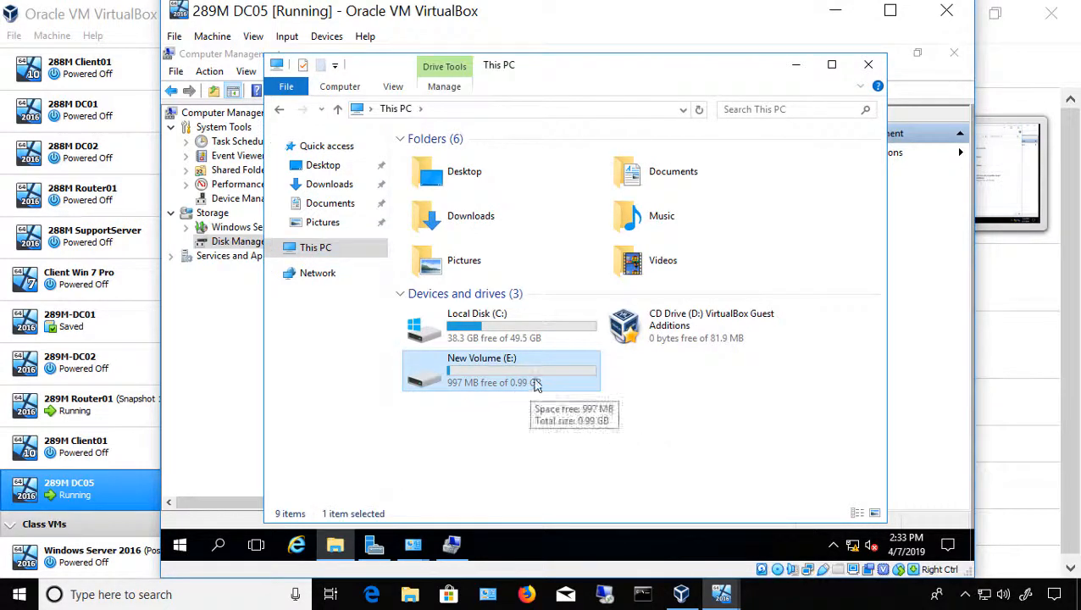
double_click(500, 370)
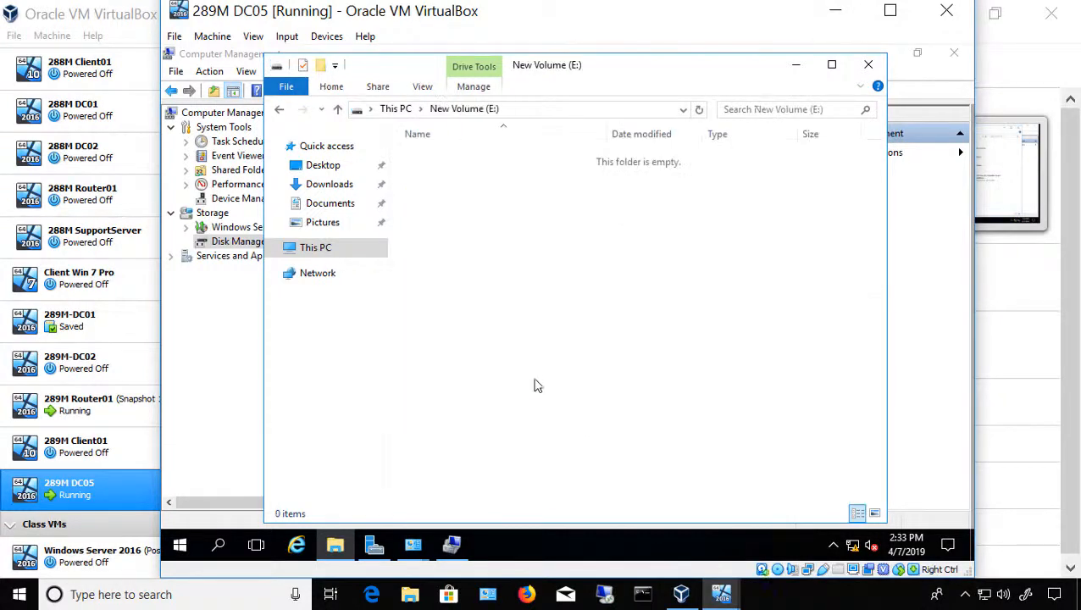
mouse_move(704, 280)
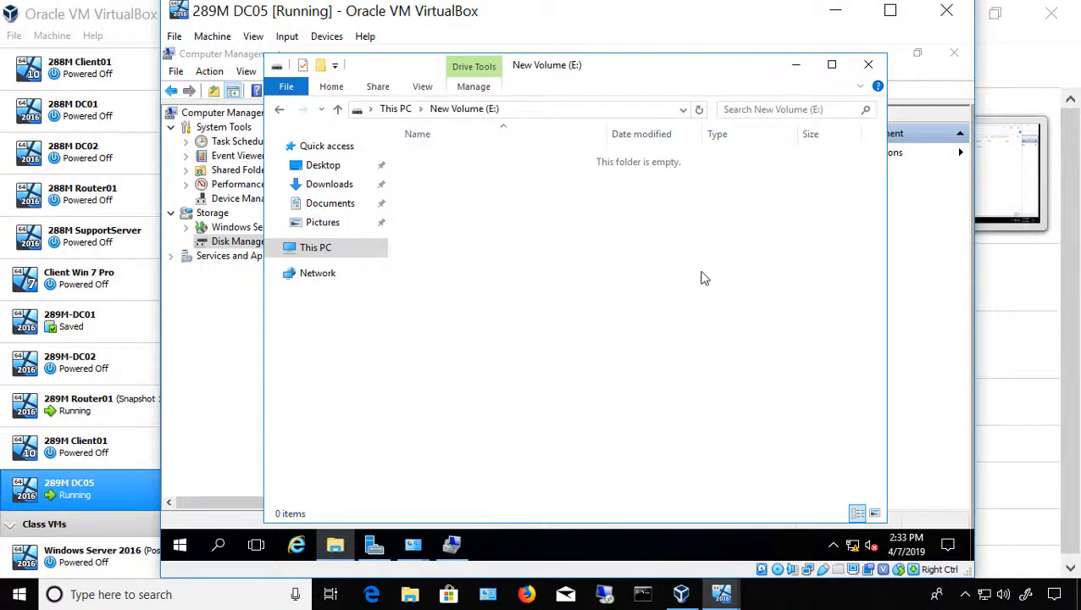